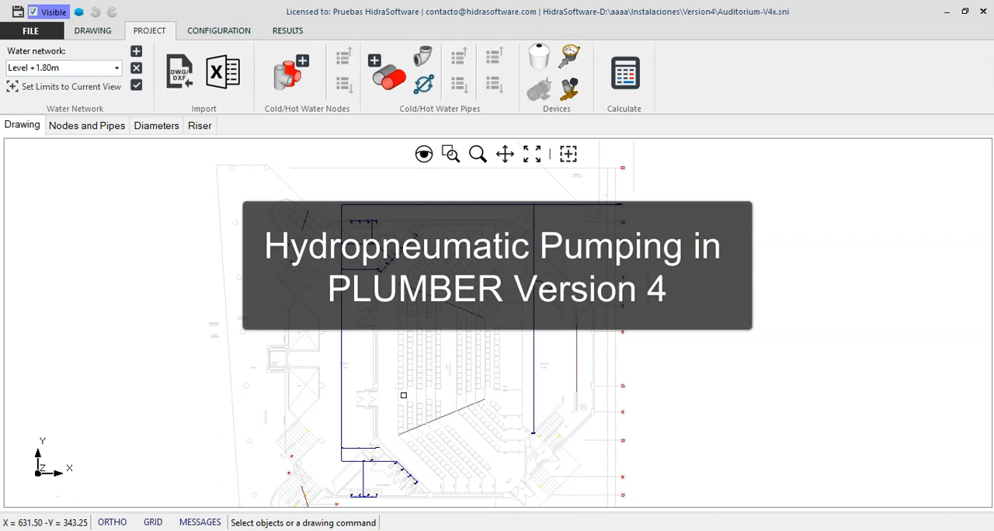
mouse_move(317, 250)
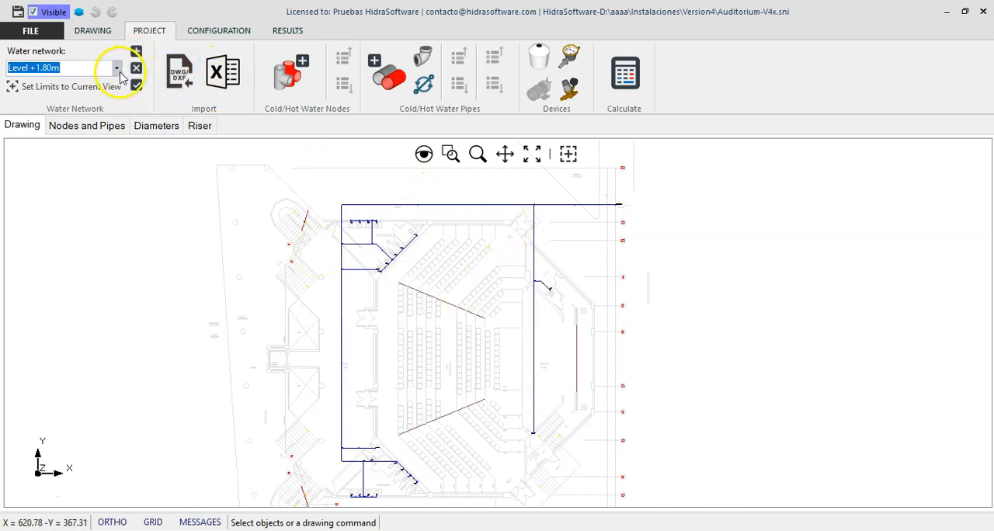
Step: Browse the water network list, keeping Level +1.80m as the shown network
click(117, 68)
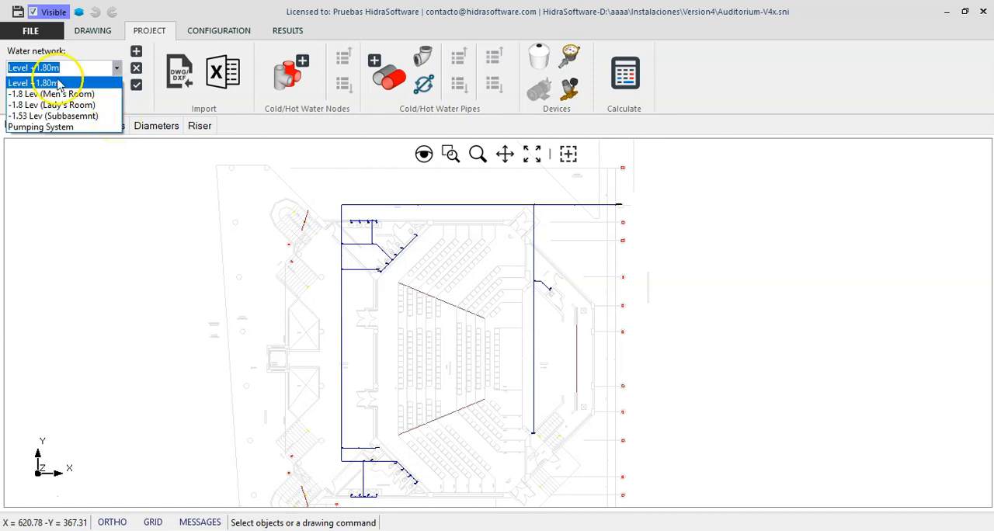
click(46, 82)
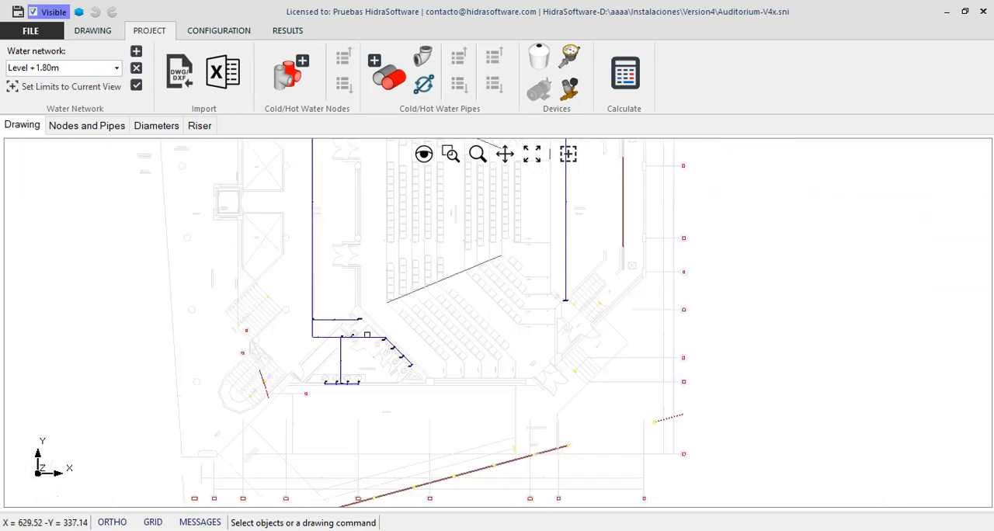
click(115, 69)
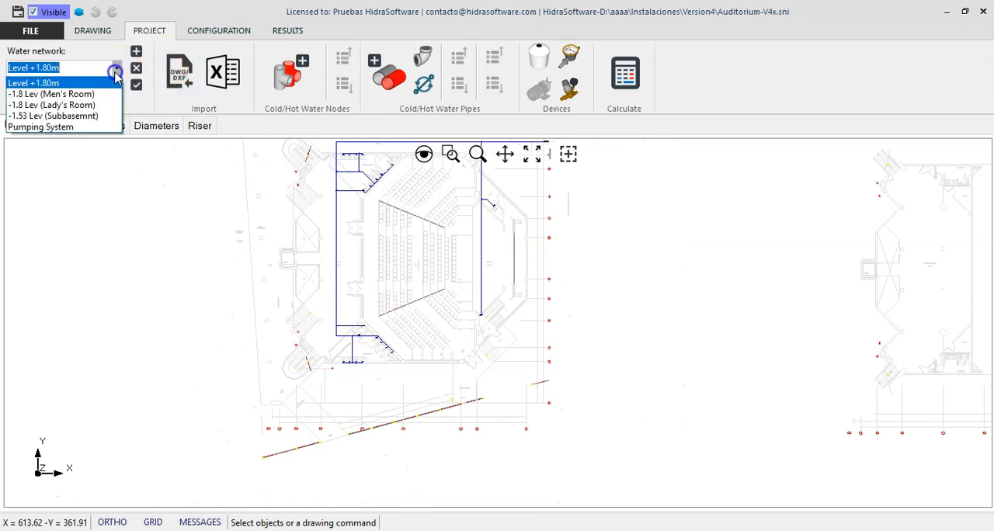
click(34, 67)
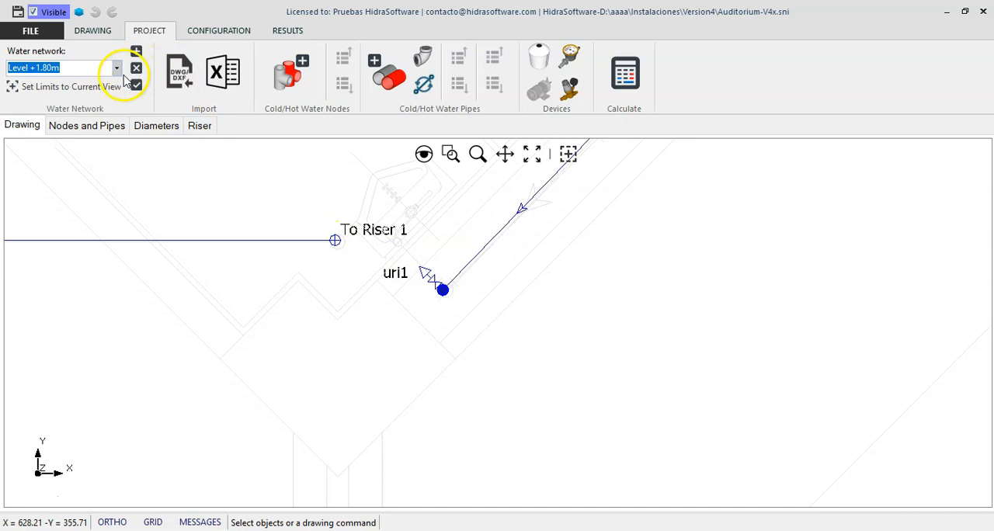
Step: Show the -1.8 Lev Men's Room, Lady's Room and -1.53 Lev Subbasemnt networks in turn
click(114, 68)
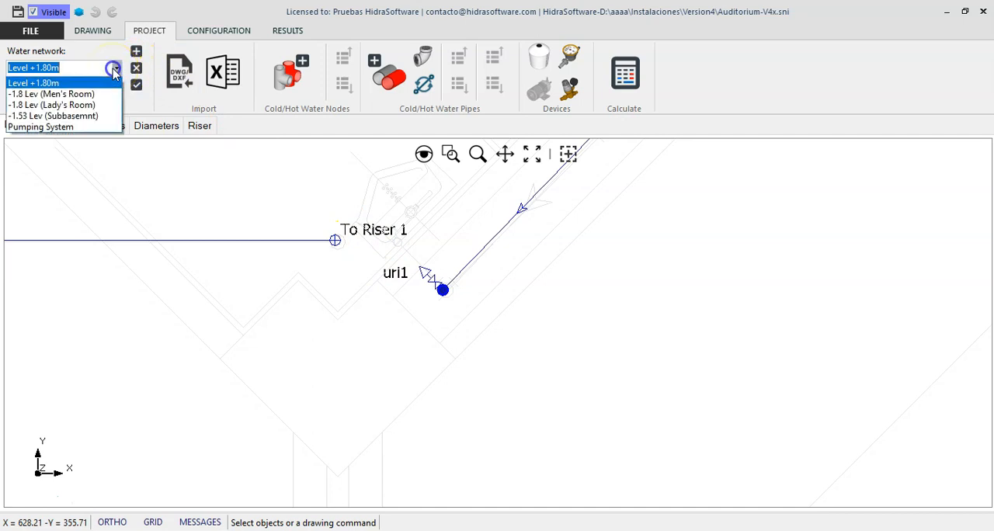
mouse_move(52, 105)
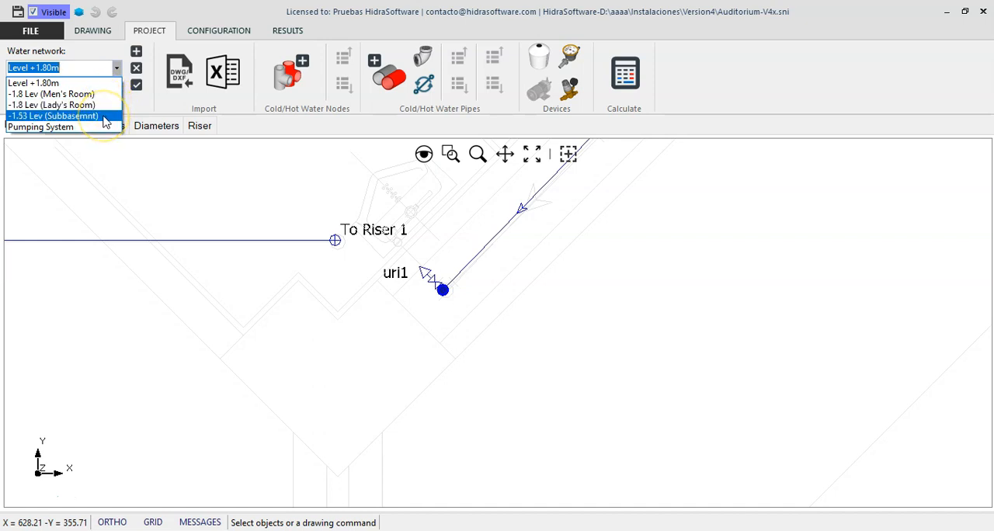
mouse_move(51, 93)
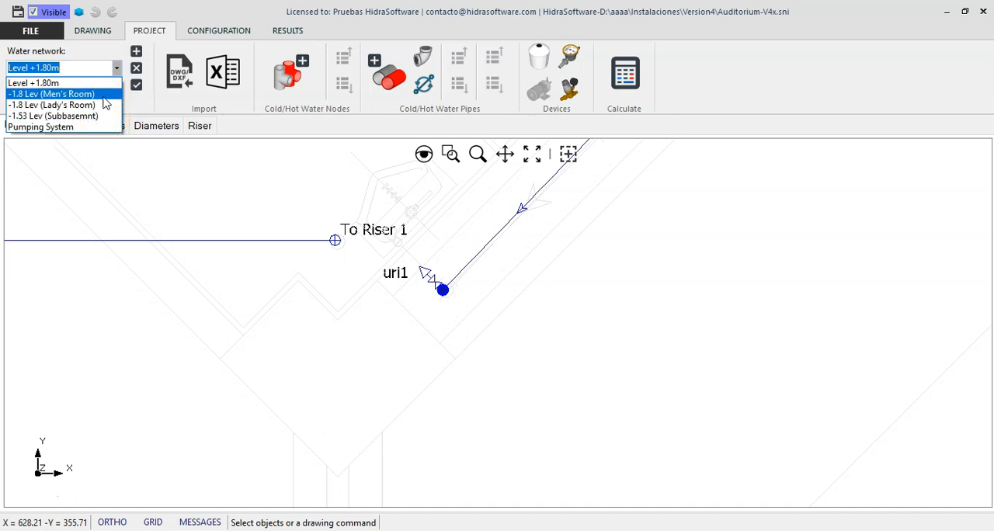
click(51, 94)
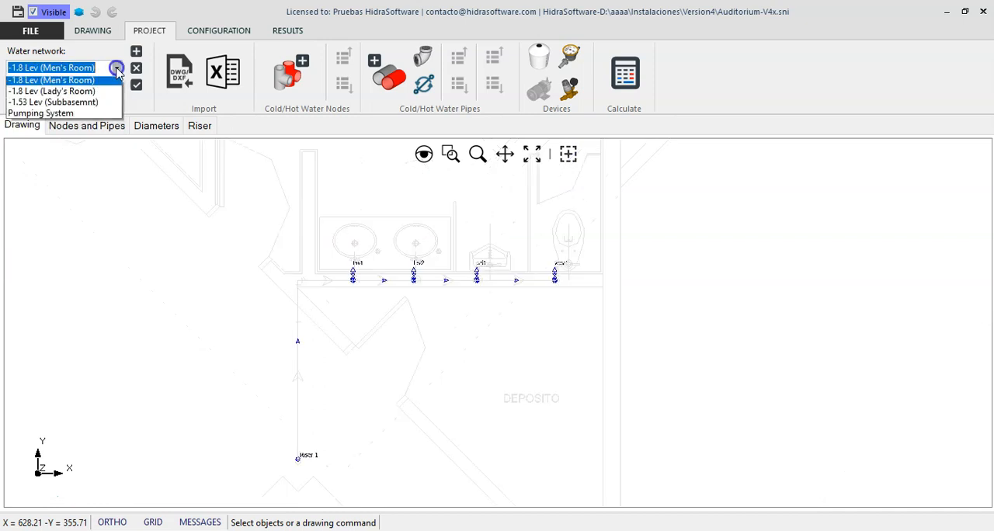
click(49, 81)
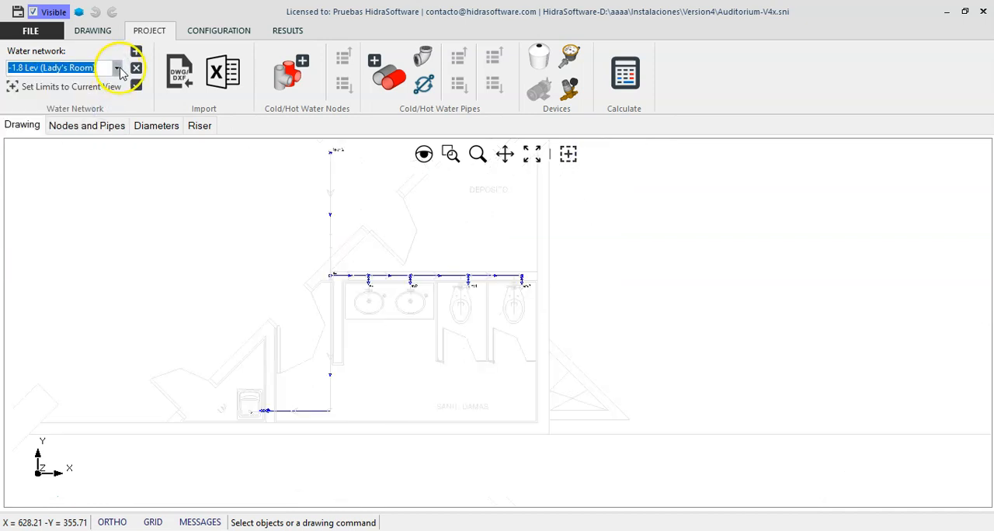
click(116, 68)
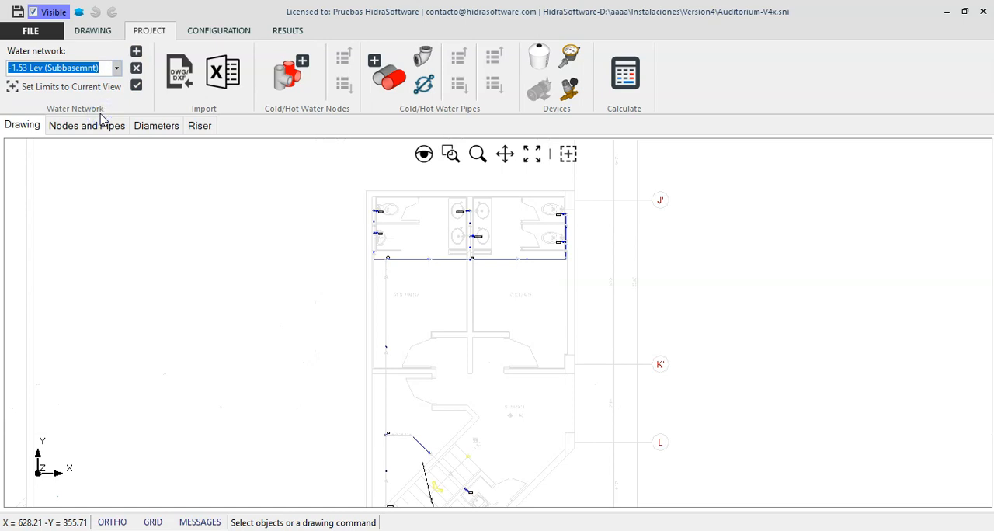
mouse_move(277, 43)
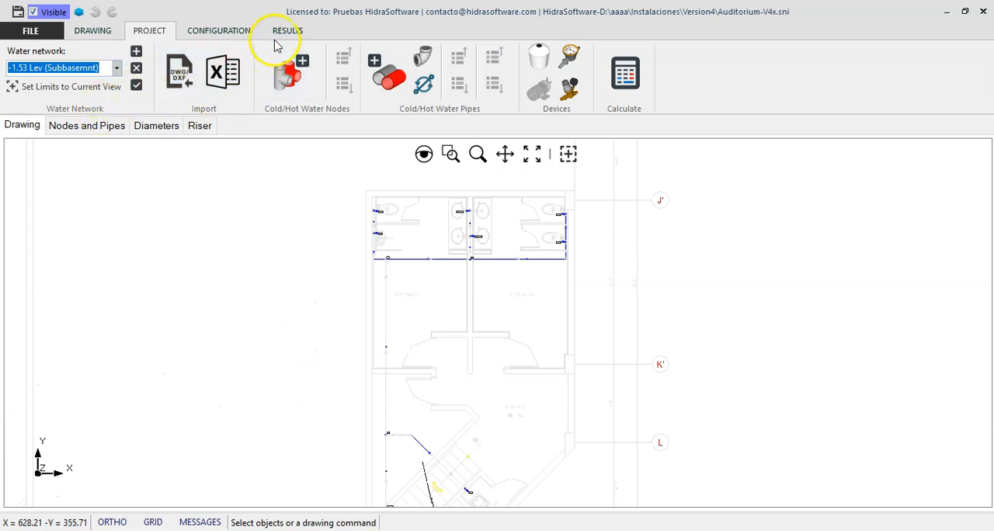
Step: Display the Level +1.80m isometric via Results > Isometrics with Whole View of supplied networks
click(287, 31)
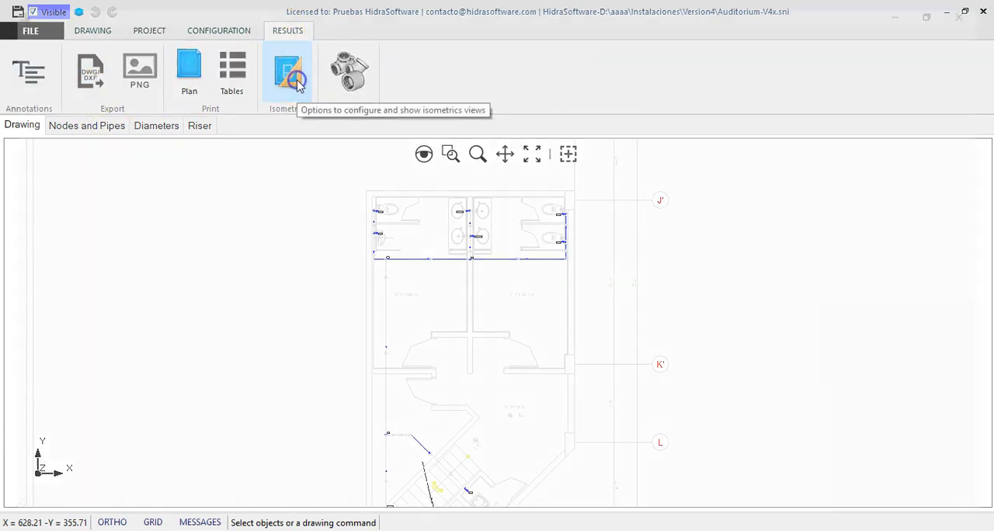
click(287, 70)
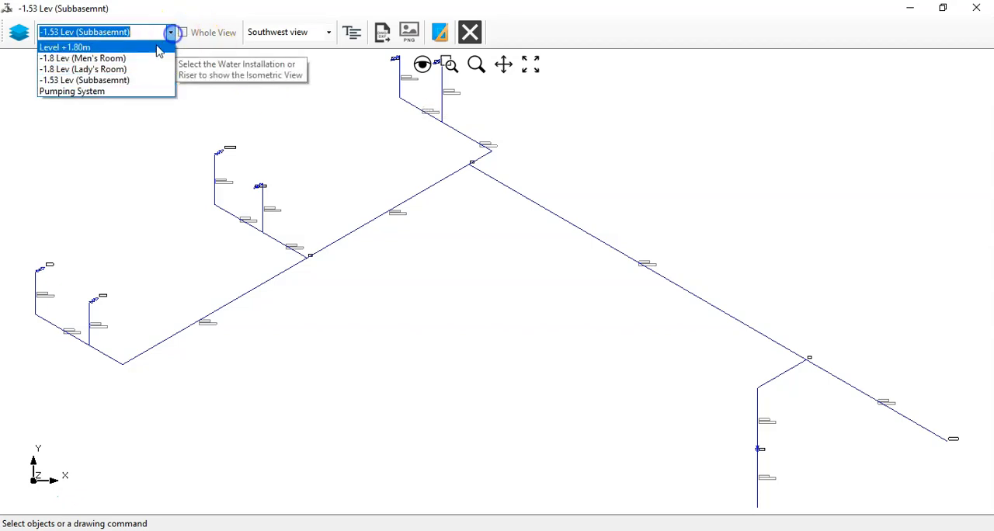
click(65, 46)
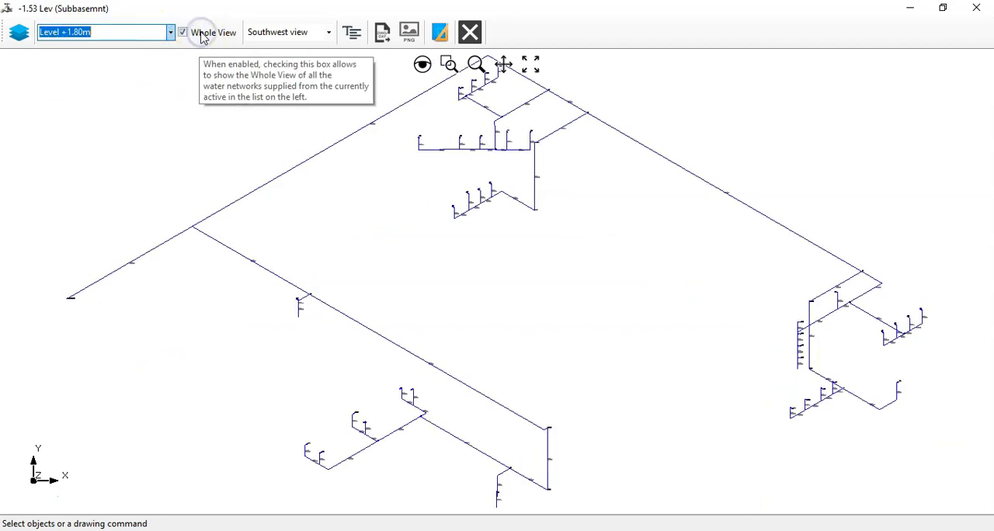
mouse_move(505, 317)
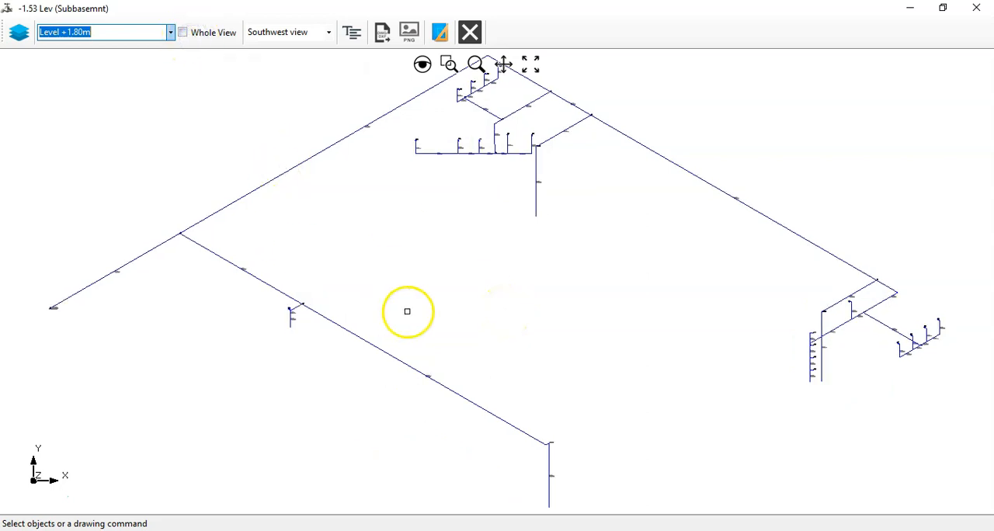
mouse_move(357, 233)
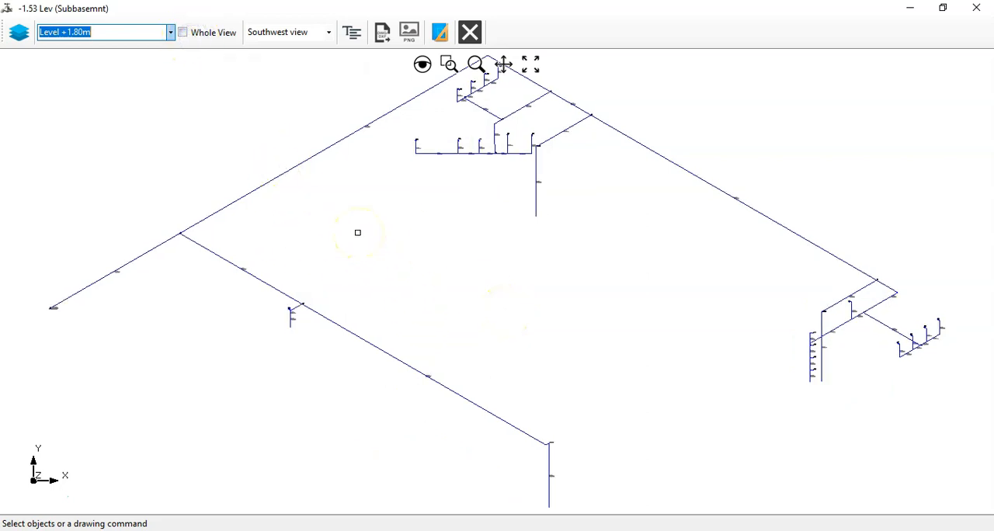
mouse_move(220, 34)
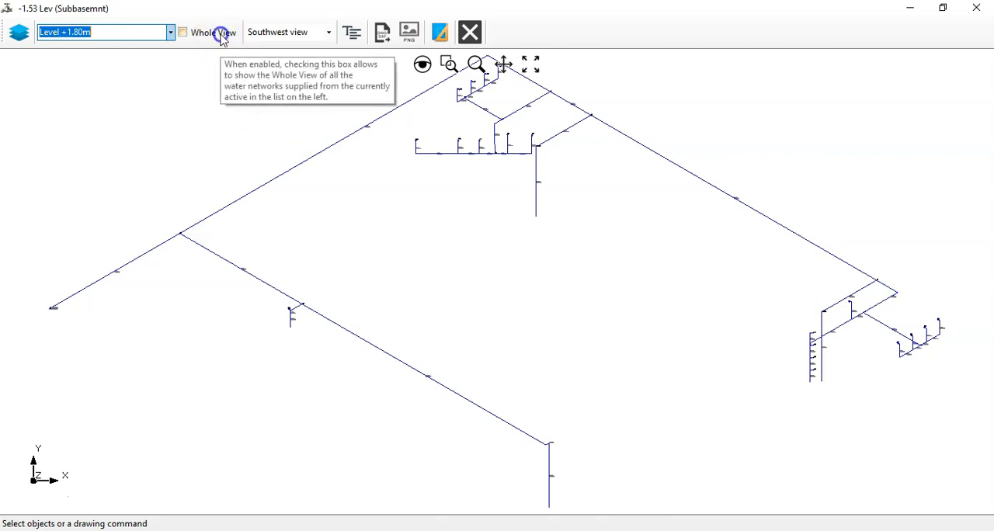
click(184, 31)
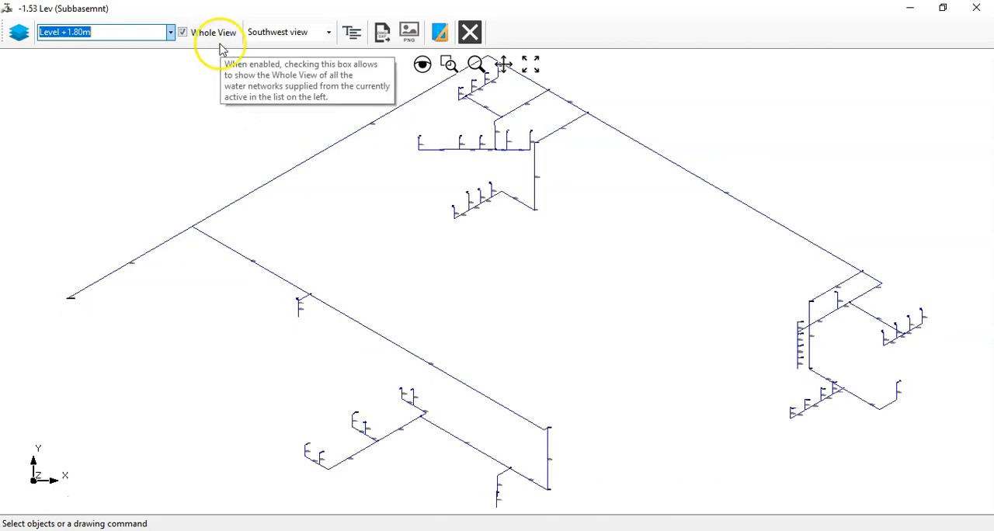
mouse_move(559, 338)
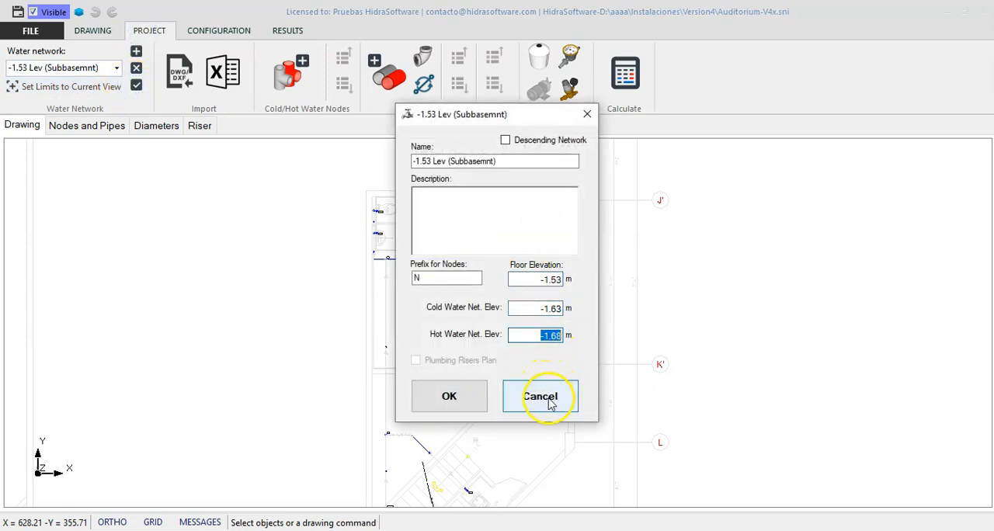
Step: Cancel the subbasement and Level +1.80m network properties unchanged and reopen the network list
click(540, 396)
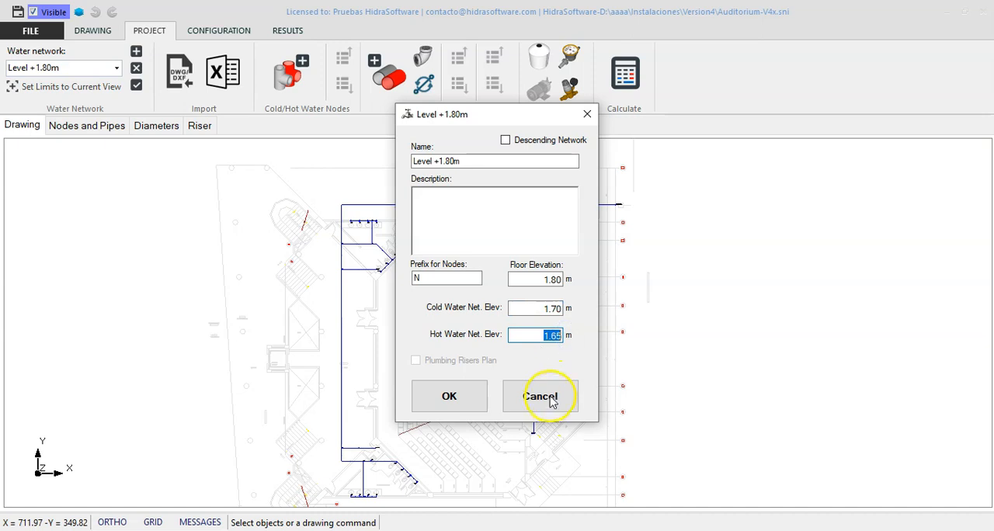
click(541, 396)
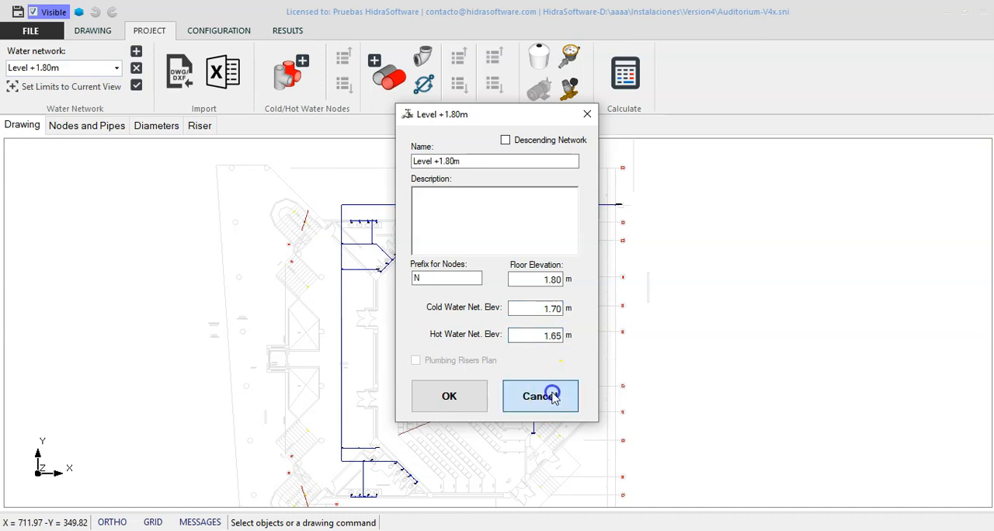
click(539, 396)
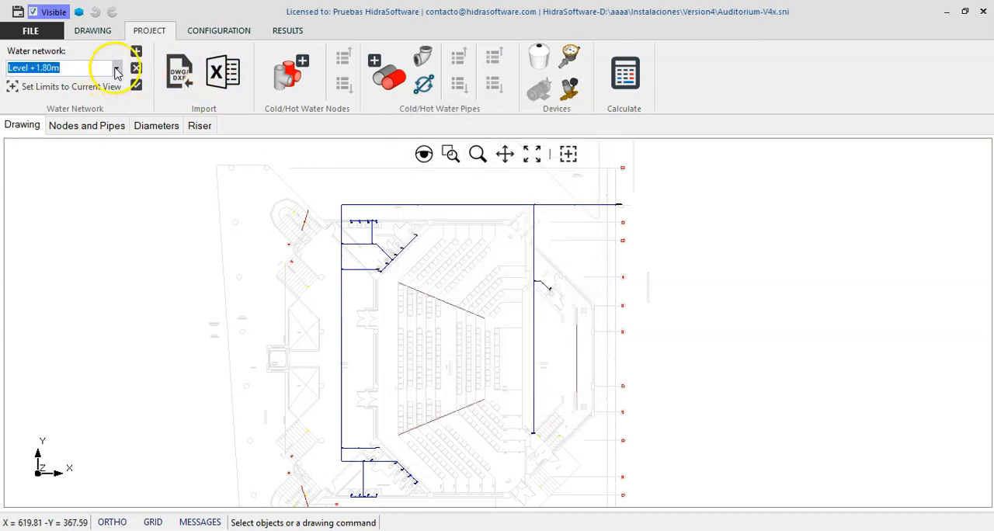
click(116, 69)
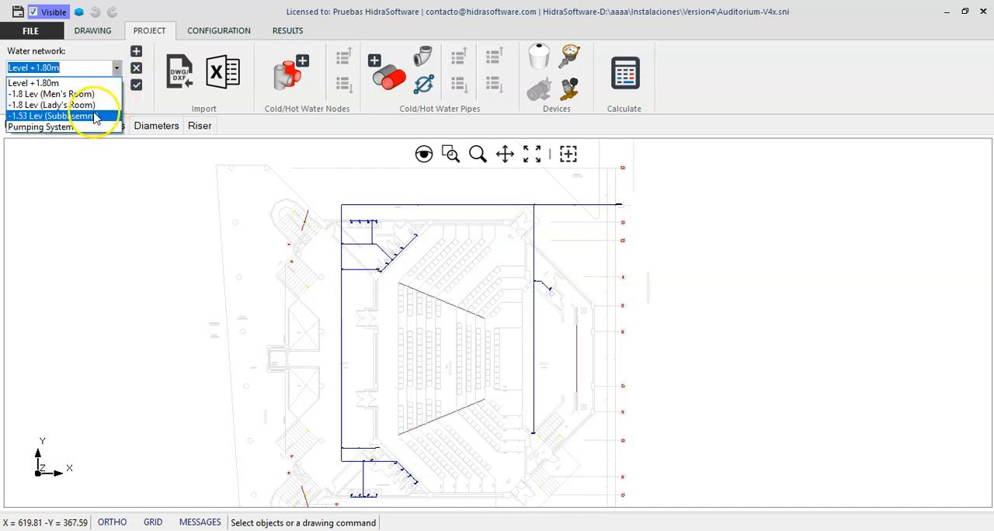
Step: Review the Underground Tank's minimum water level in the Water Storage Tank dialog and cancel
click(39, 126)
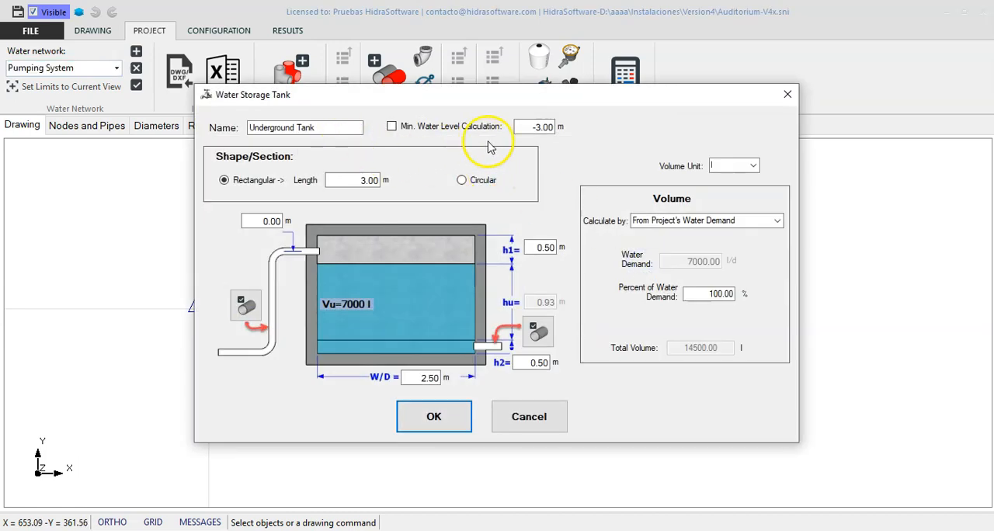
triple_click(540, 127)
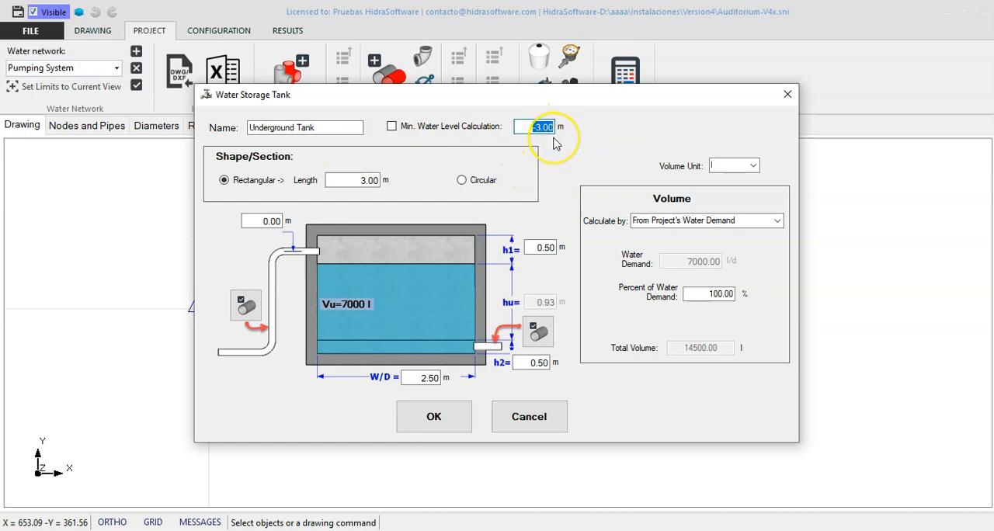
mouse_move(395, 310)
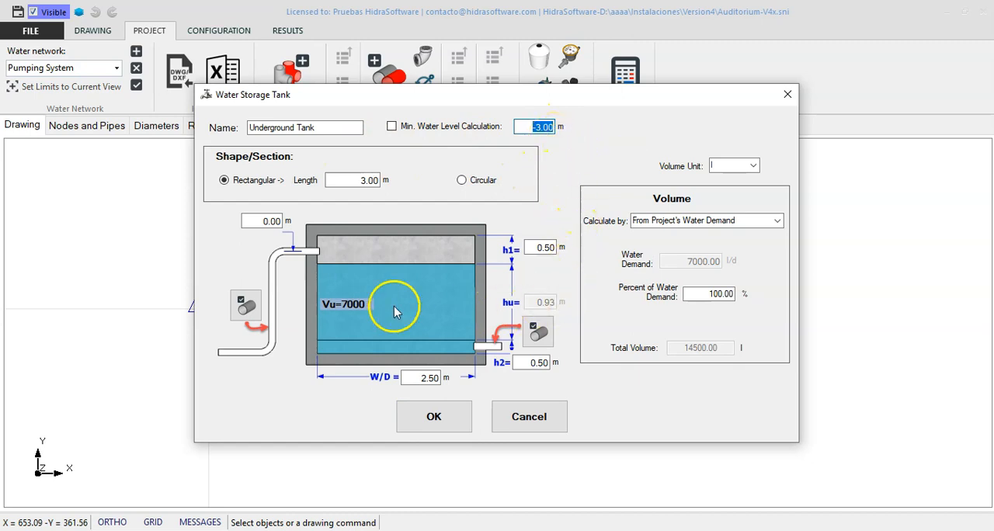
mouse_move(334, 308)
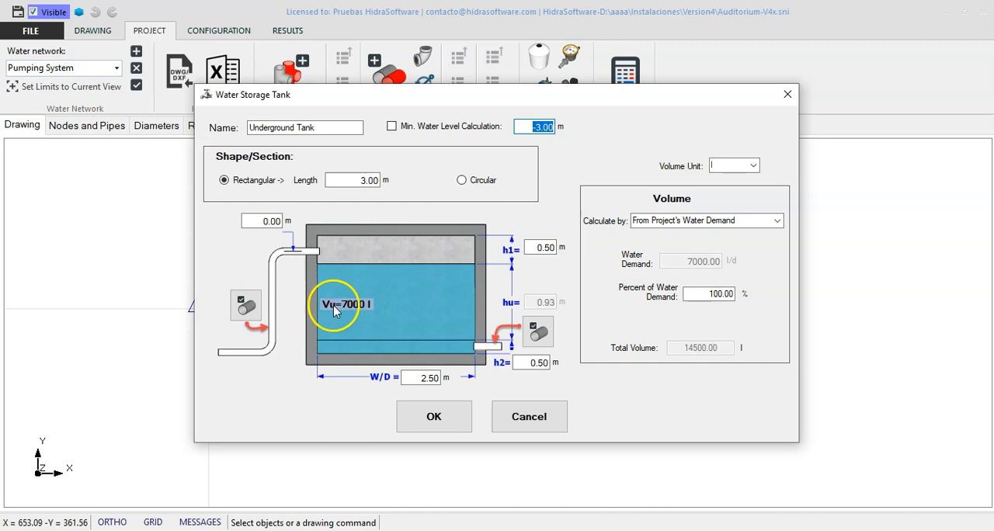
mouse_move(727, 318)
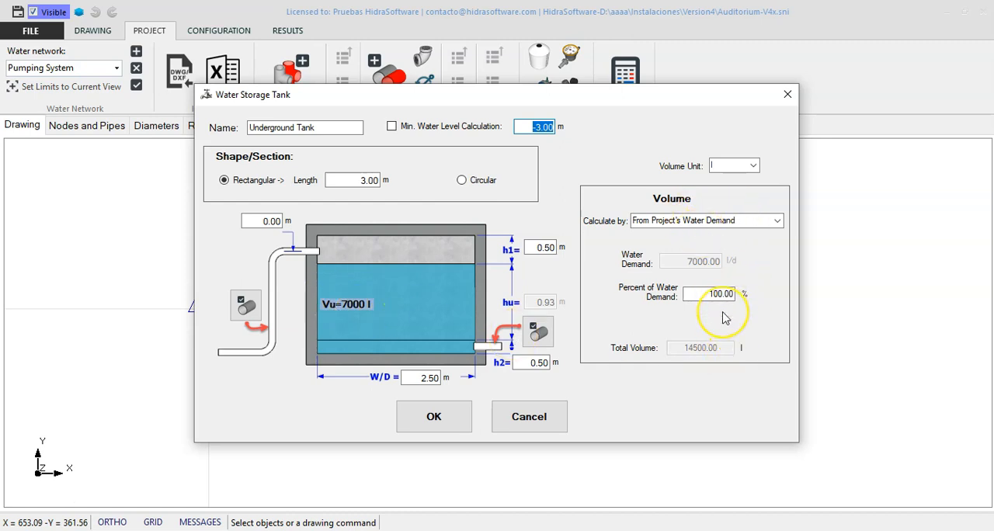
mouse_move(413, 301)
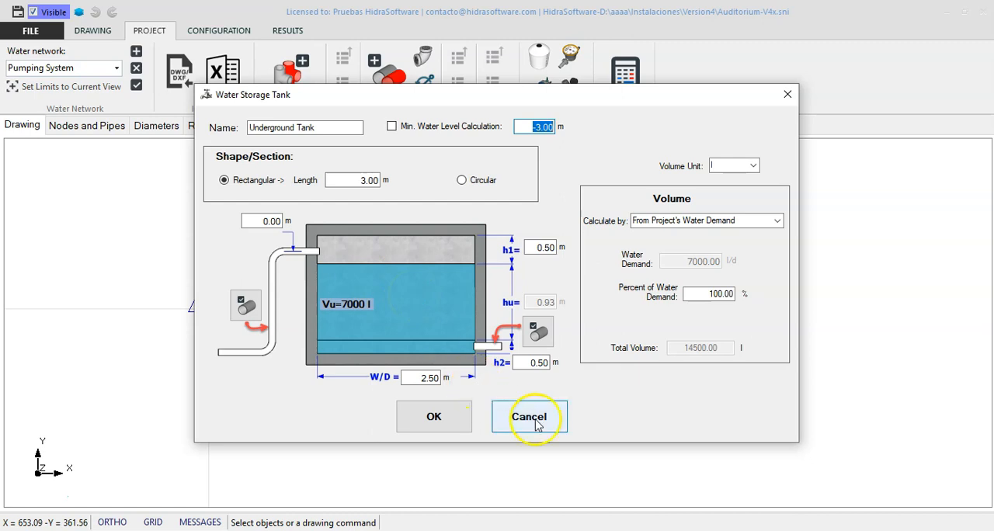
click(528, 416)
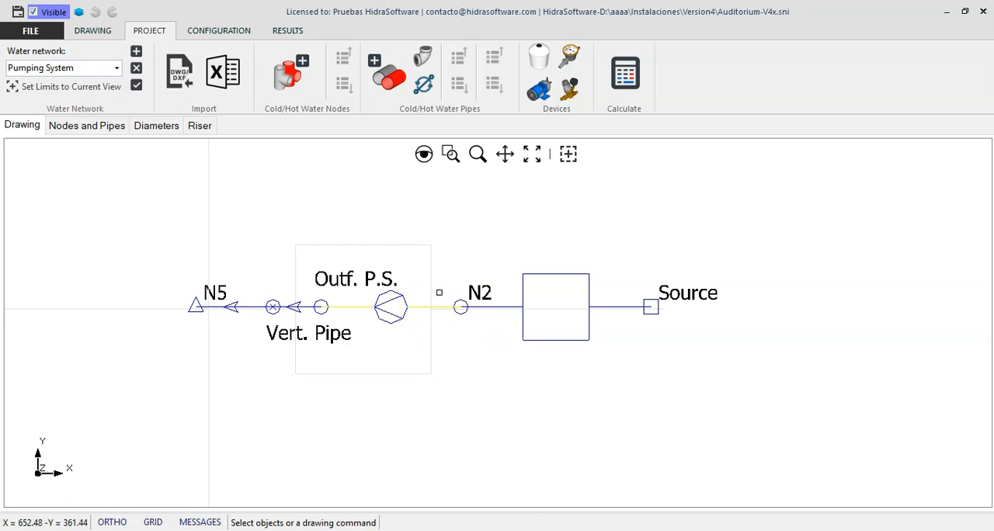
Step: Set Pumping Group-1's hydropneumatic tank volume unit to gal and view its assigned pumps
right_click(436, 296)
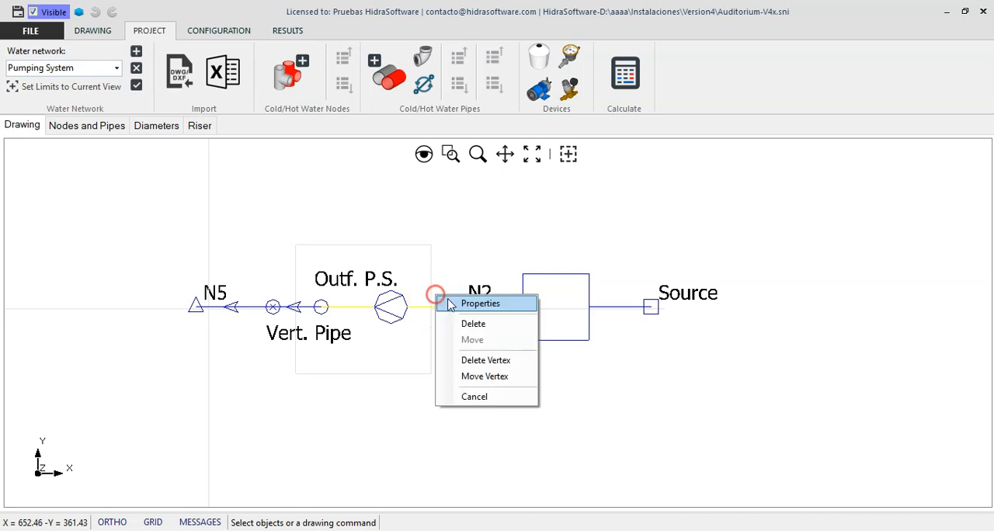
click(480, 305)
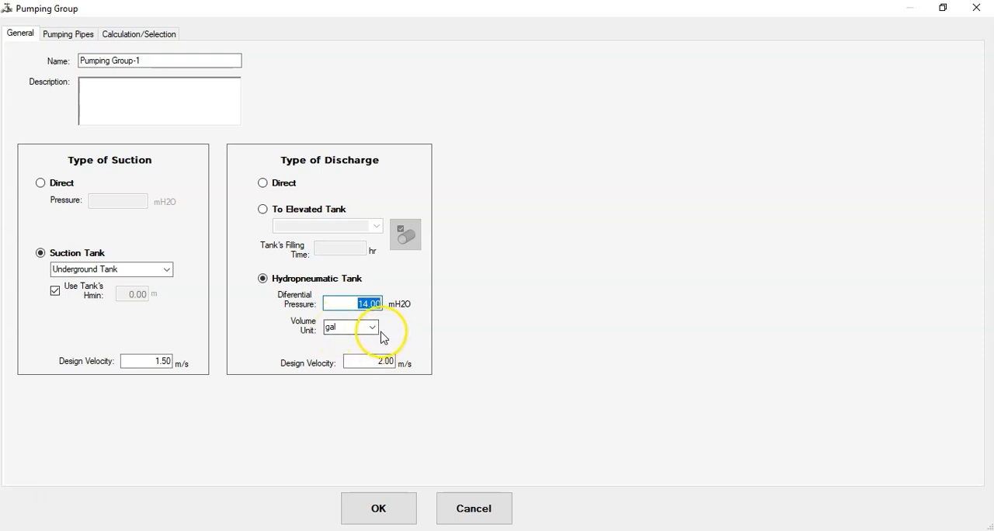
click(371, 326)
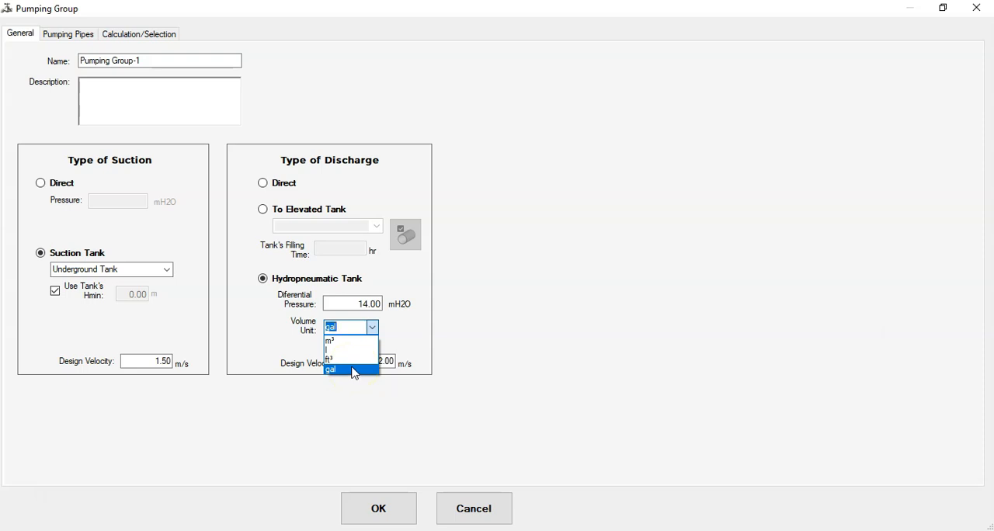
click(349, 370)
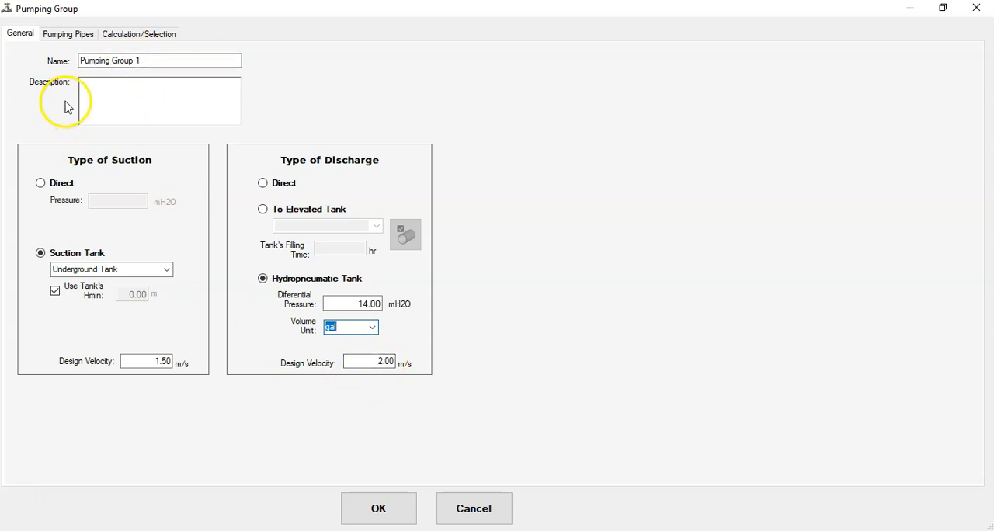
click(68, 35)
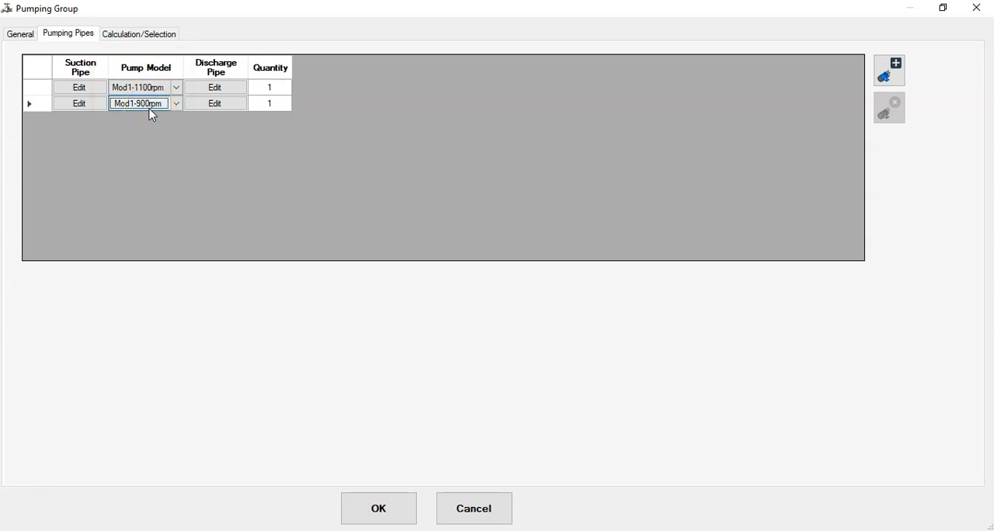
mouse_move(154, 135)
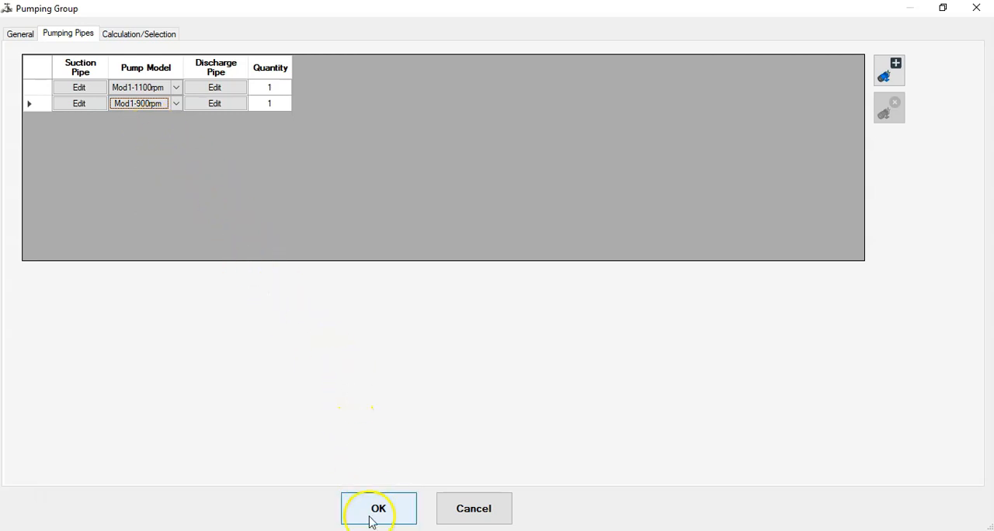
Step: Accept the Pumping Group settings with the Mod1-1100gpm and Mod1-900gpm pumps
click(379, 510)
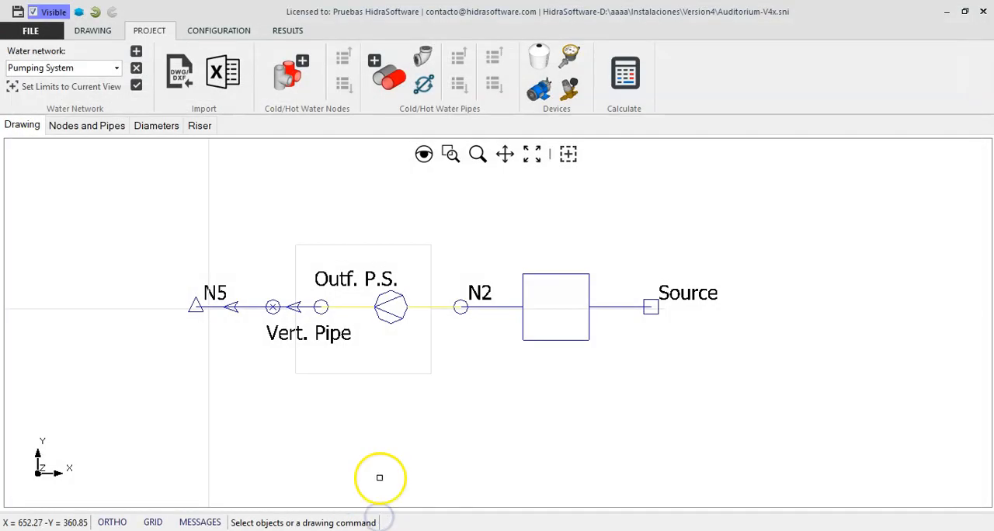
mouse_move(627, 224)
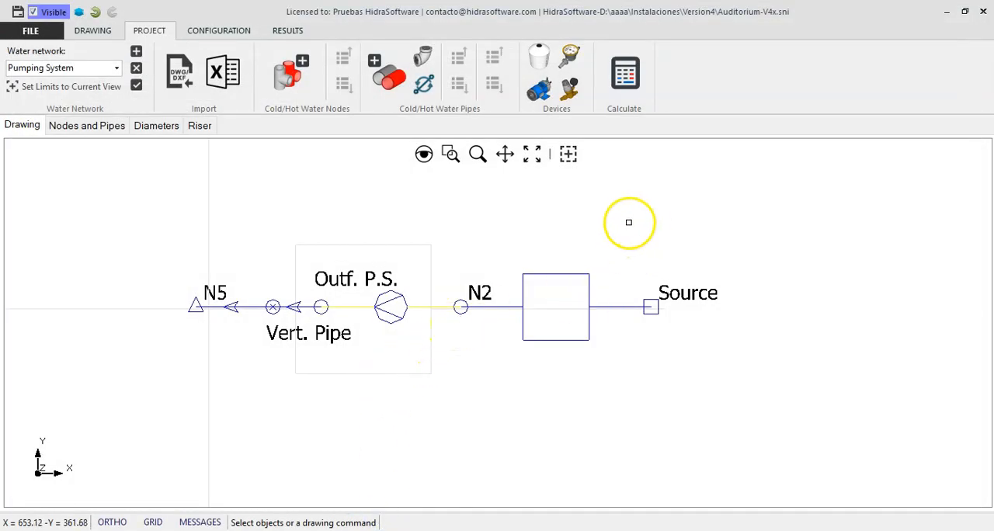
right_click(629, 223)
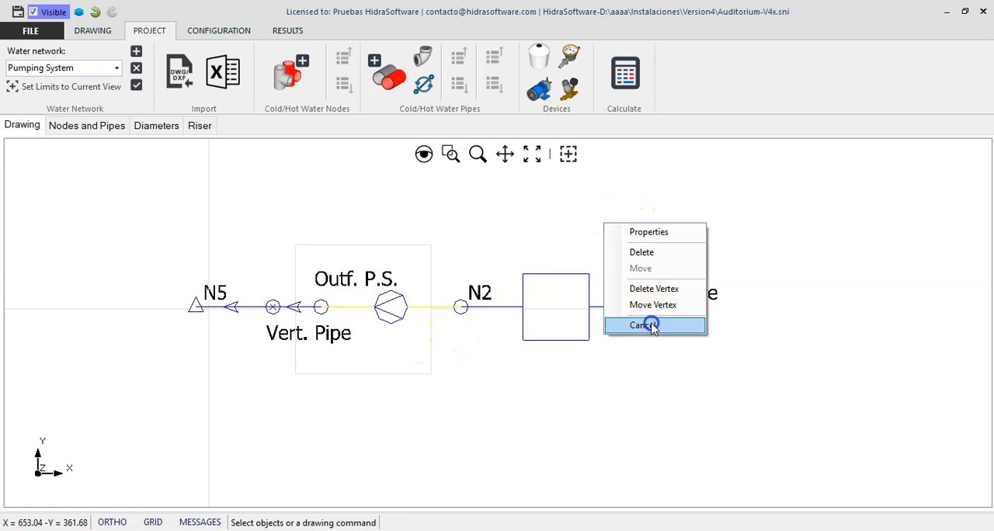
click(643, 325)
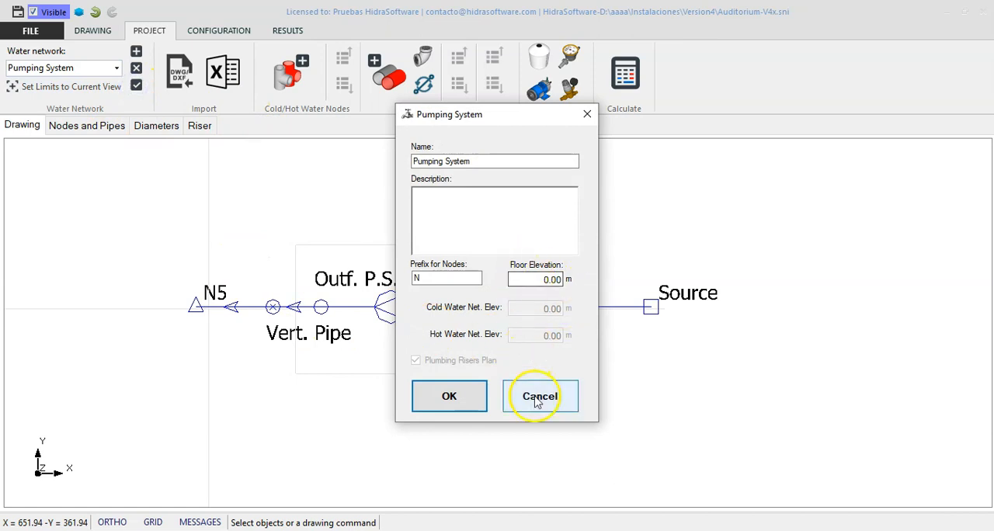
click(539, 396)
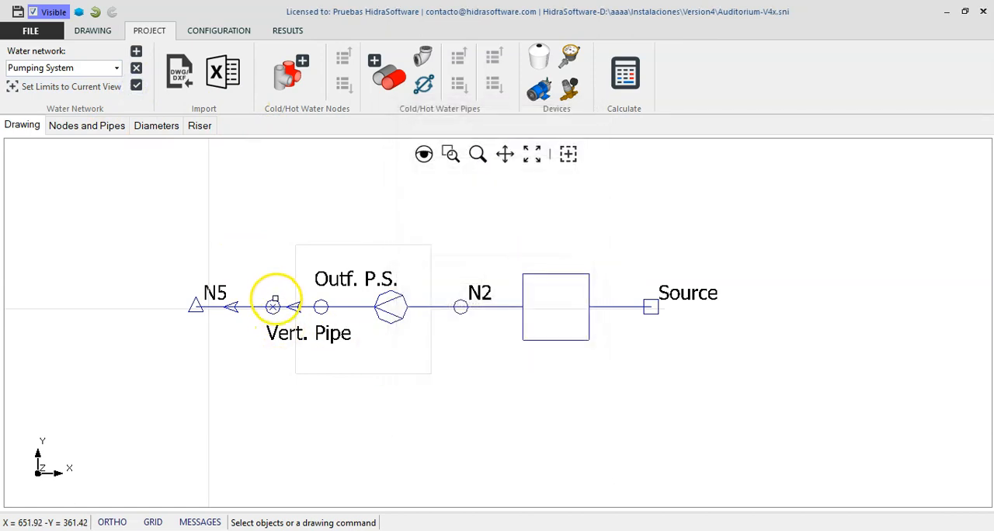
double_click(274, 306)
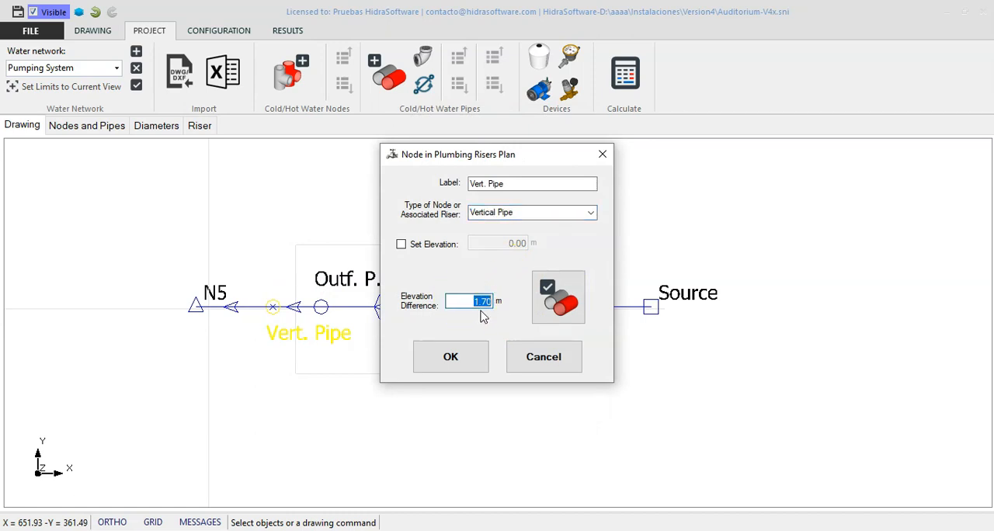
click(450, 357)
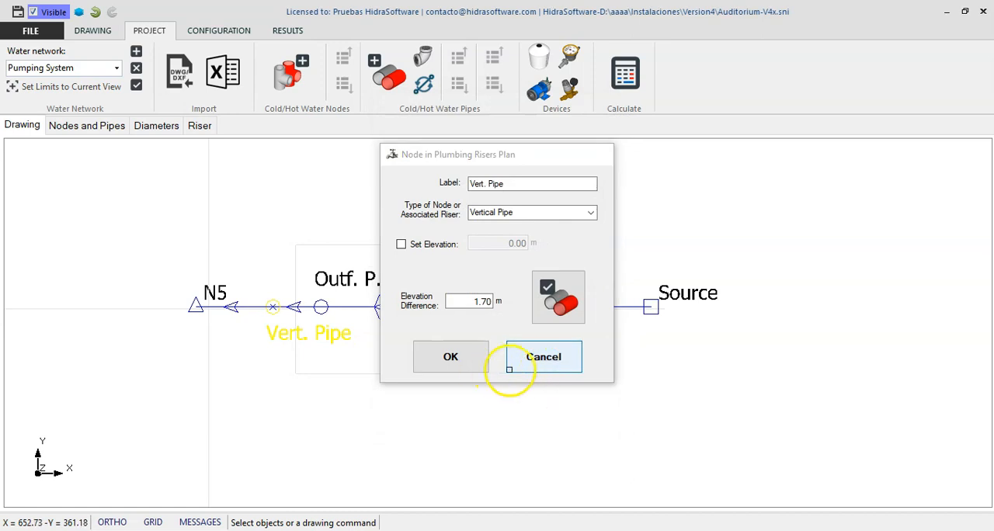
click(451, 358)
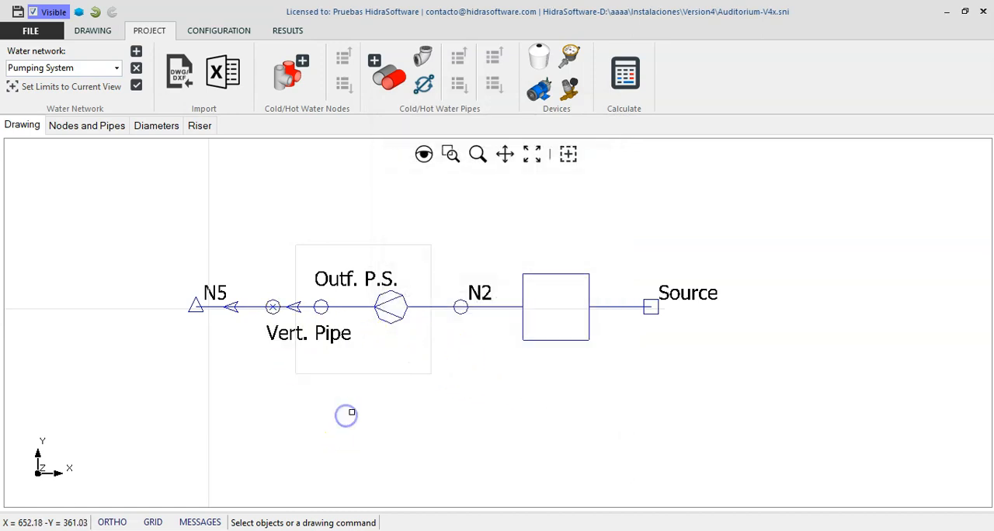
Step: Confirm node N5 as a Water network node connected to Level +1.80m at 1.70 m
click(196, 304)
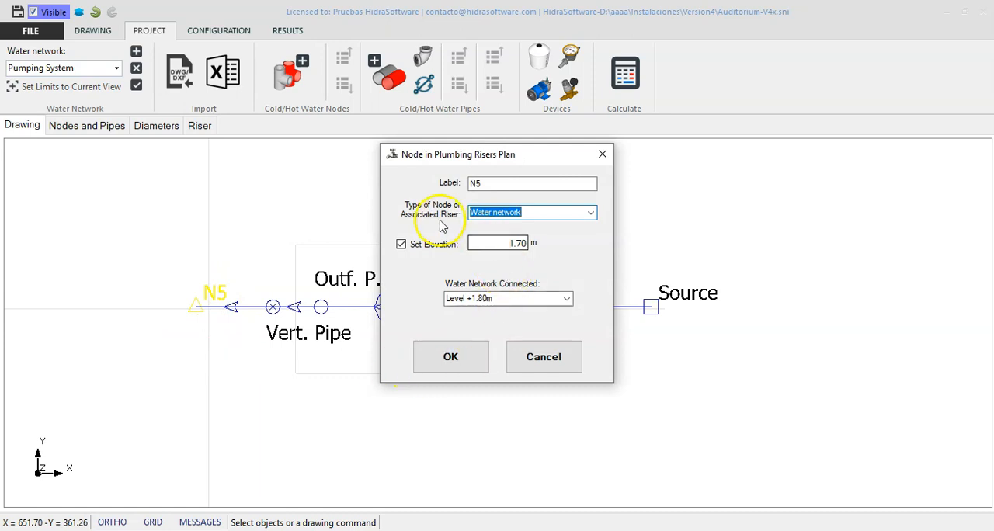
click(591, 212)
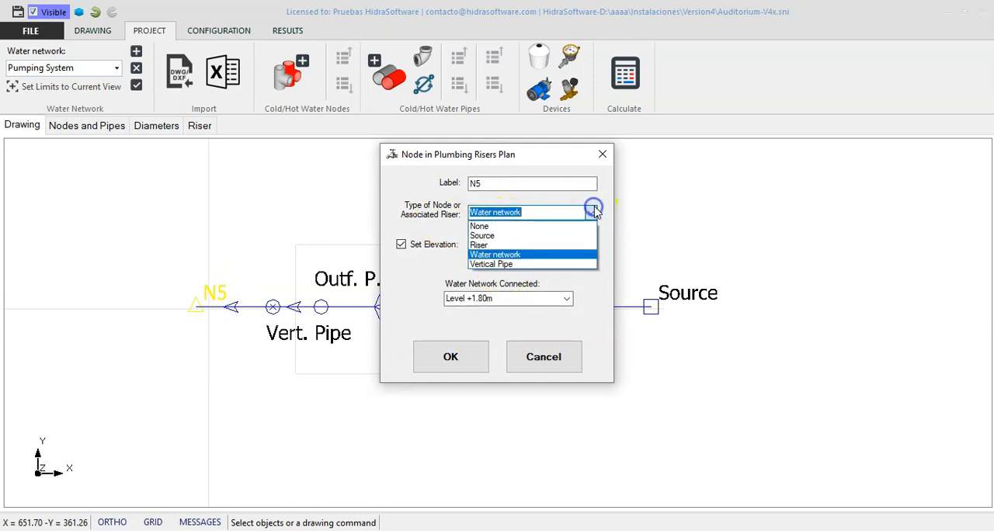
click(496, 255)
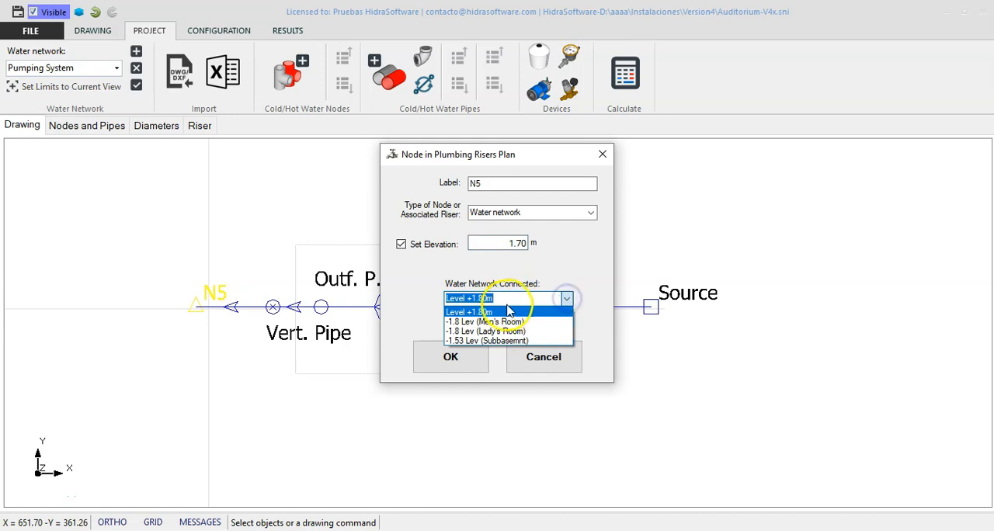
click(469, 312)
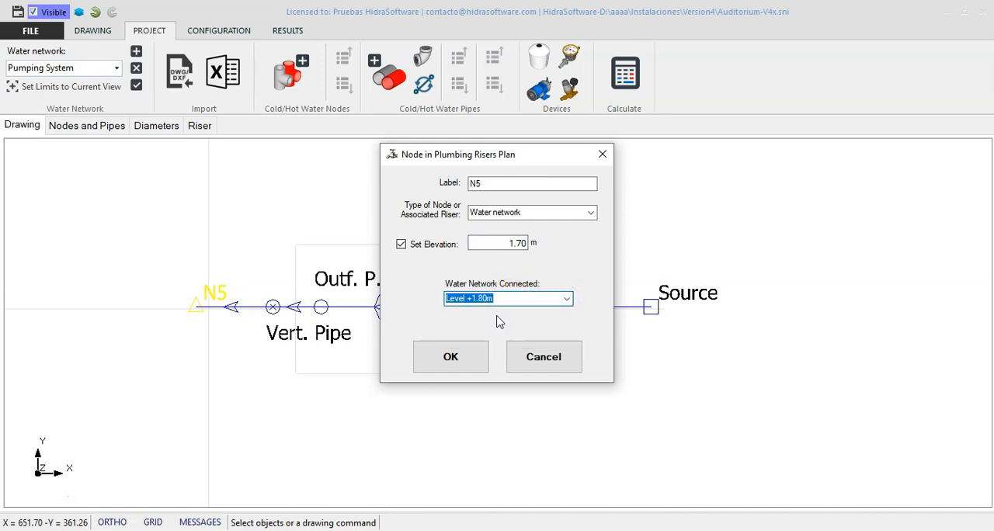
click(451, 357)
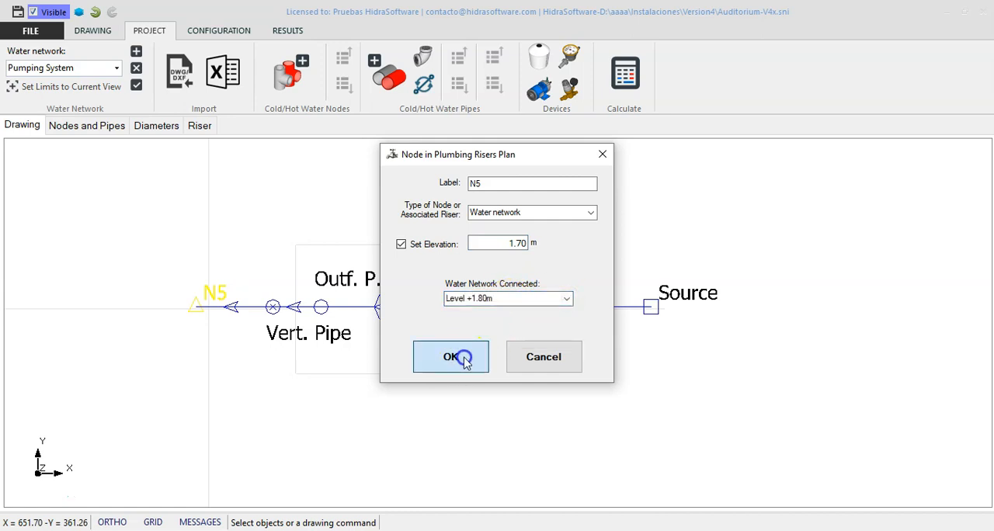
click(451, 357)
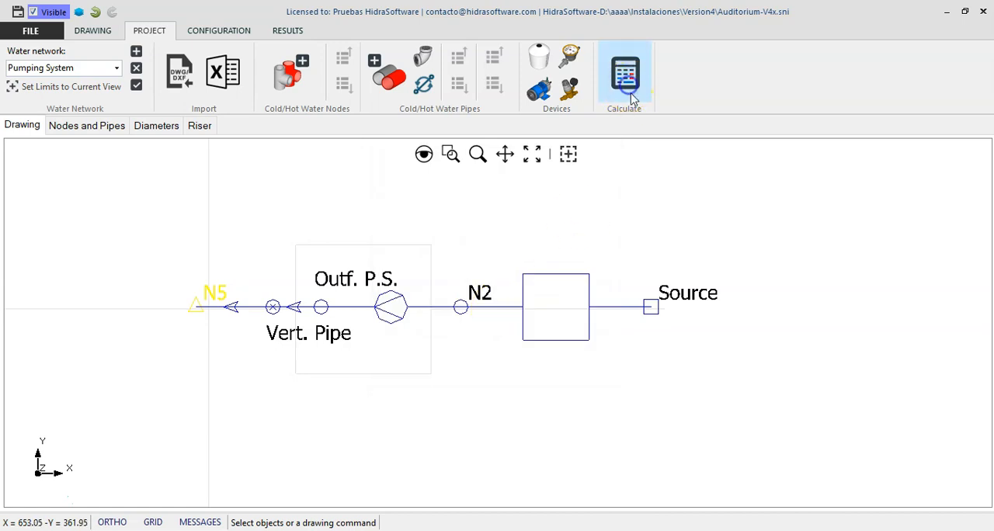
click(625, 74)
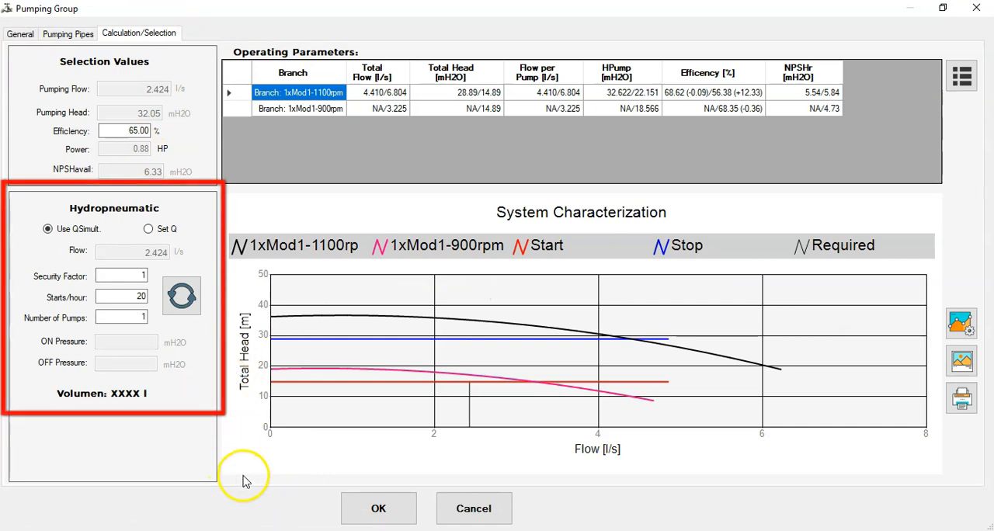
mouse_move(247, 480)
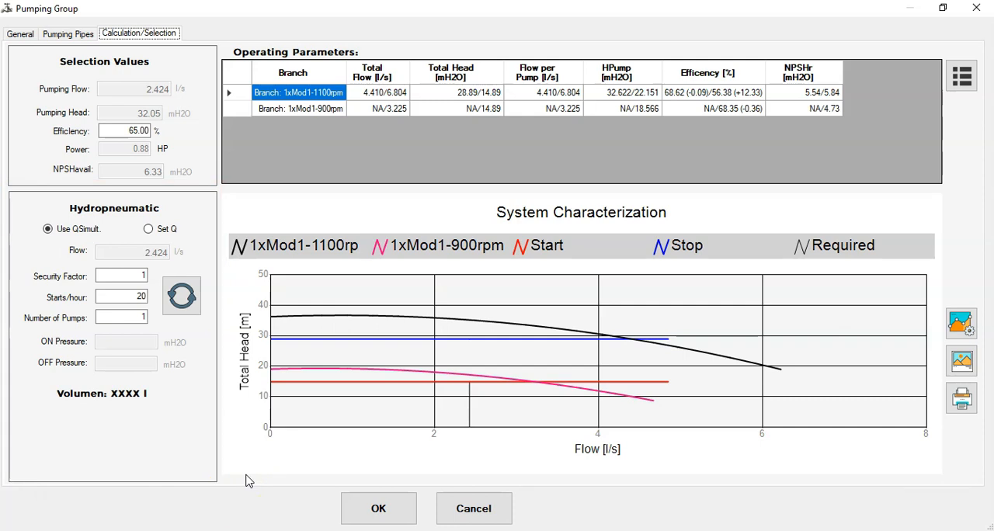
mouse_move(220, 458)
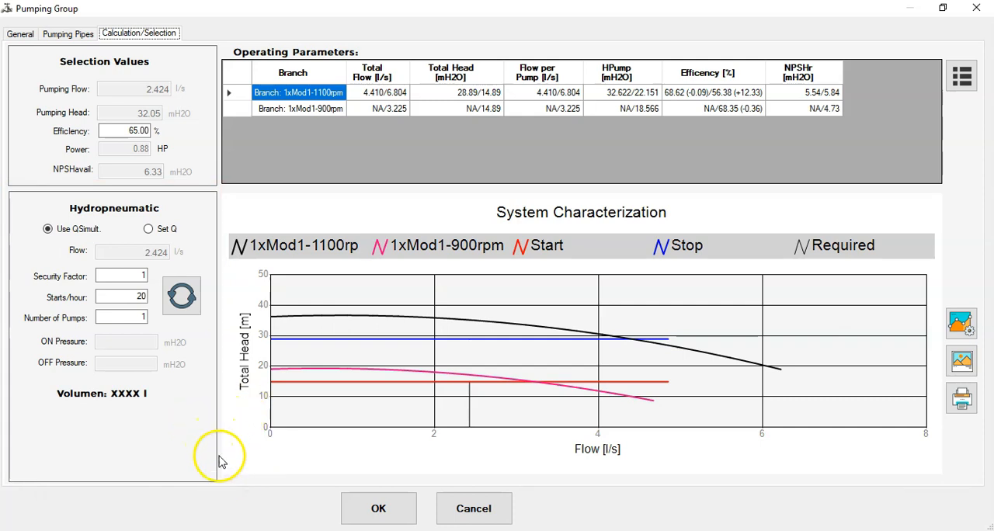
mouse_move(239, 458)
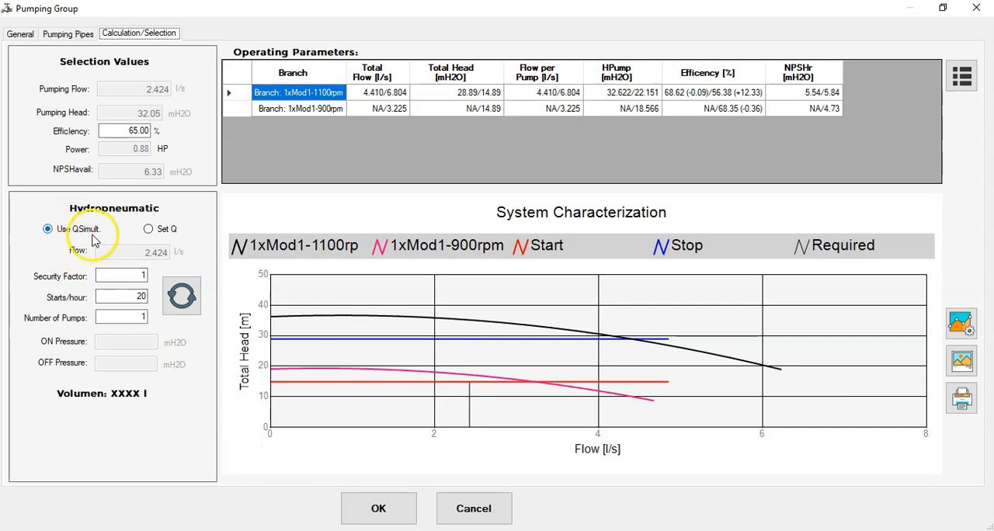
mouse_move(158, 261)
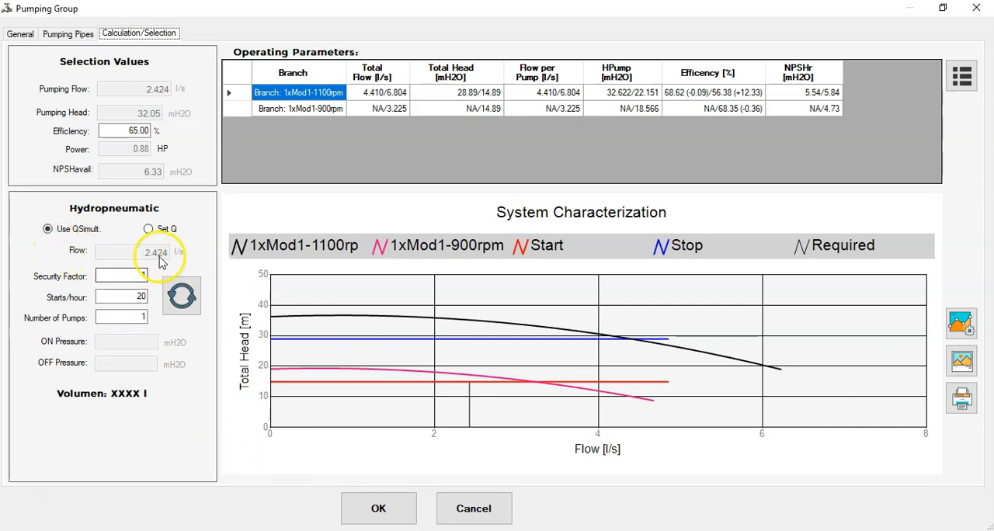
mouse_move(179, 268)
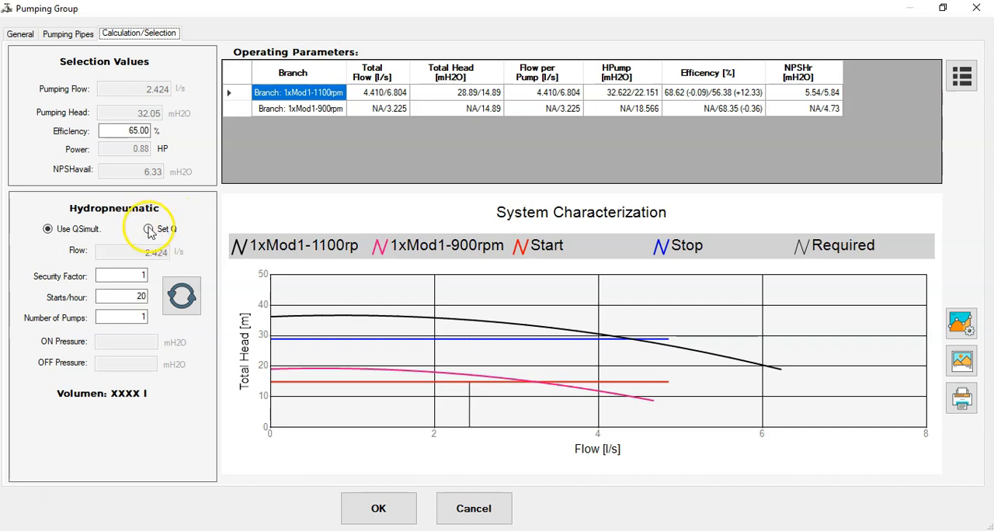
click(149, 230)
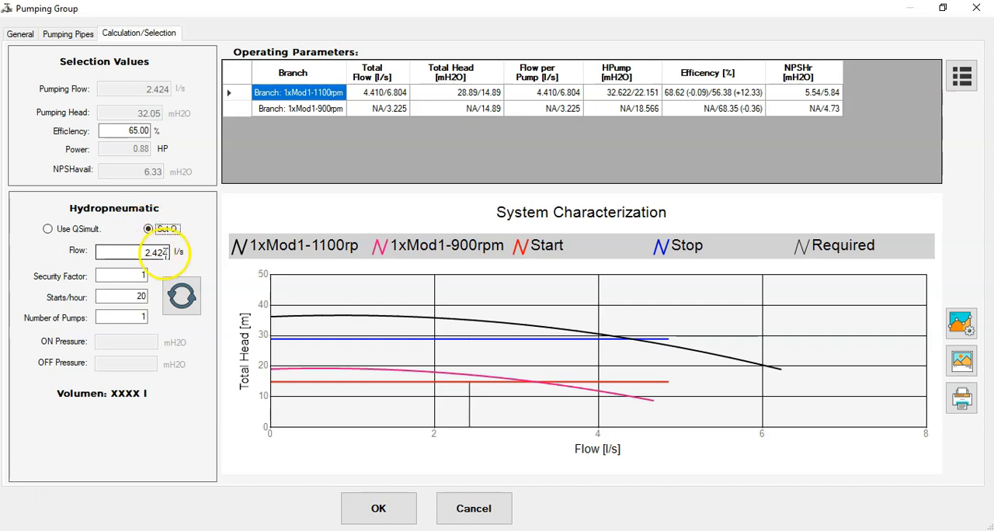
click(48, 228)
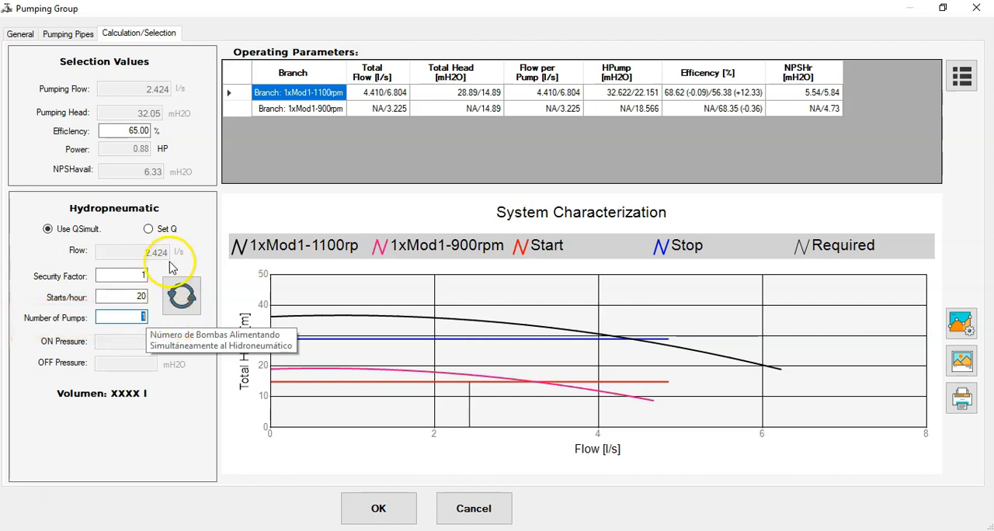
mouse_move(177, 356)
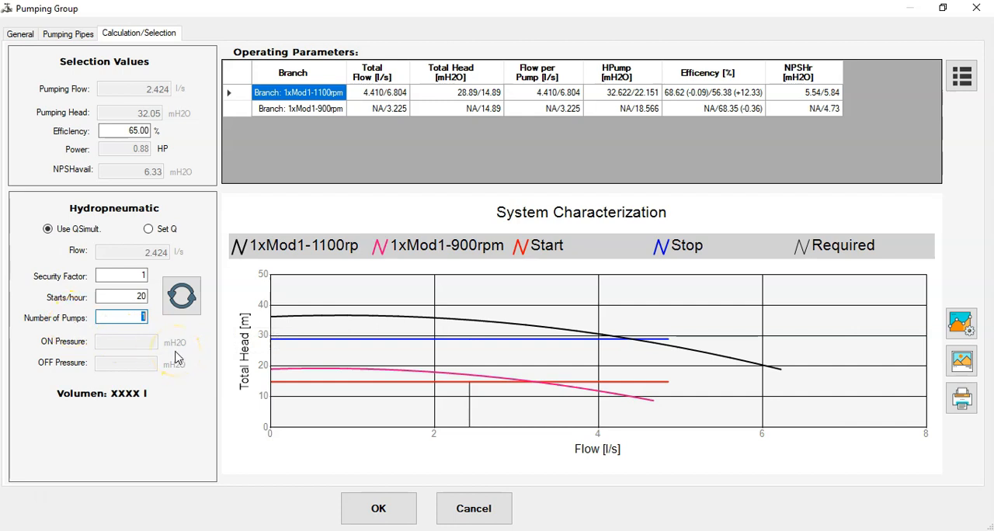
mouse_move(180, 295)
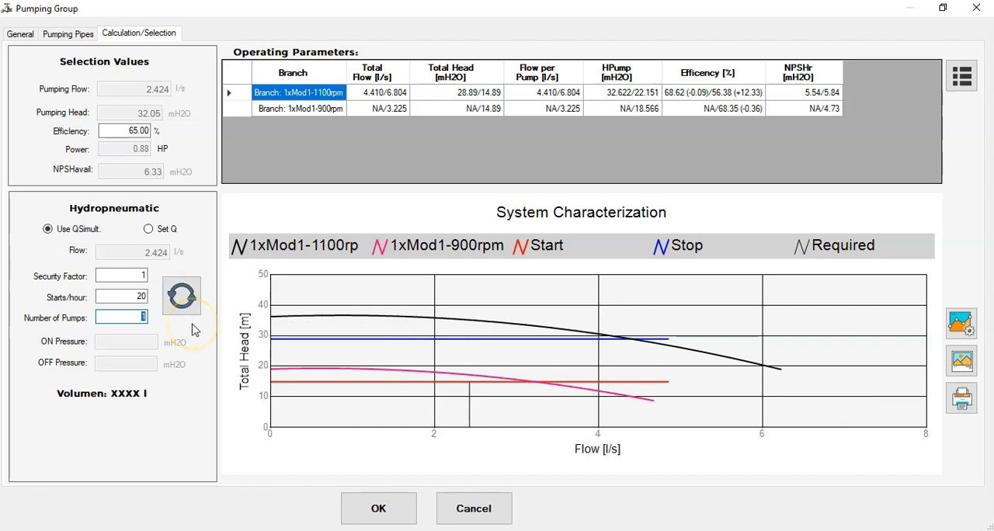
Step: Recalculate the hydropneumatic tank: 80.72 gal, ON 14.89 and OFF 28.89 mH2O
click(180, 295)
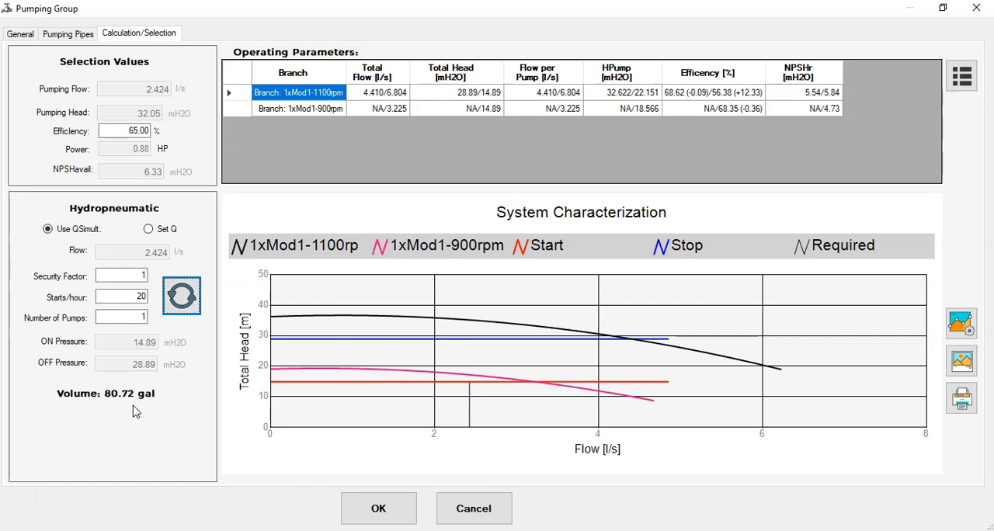
mouse_move(330, 169)
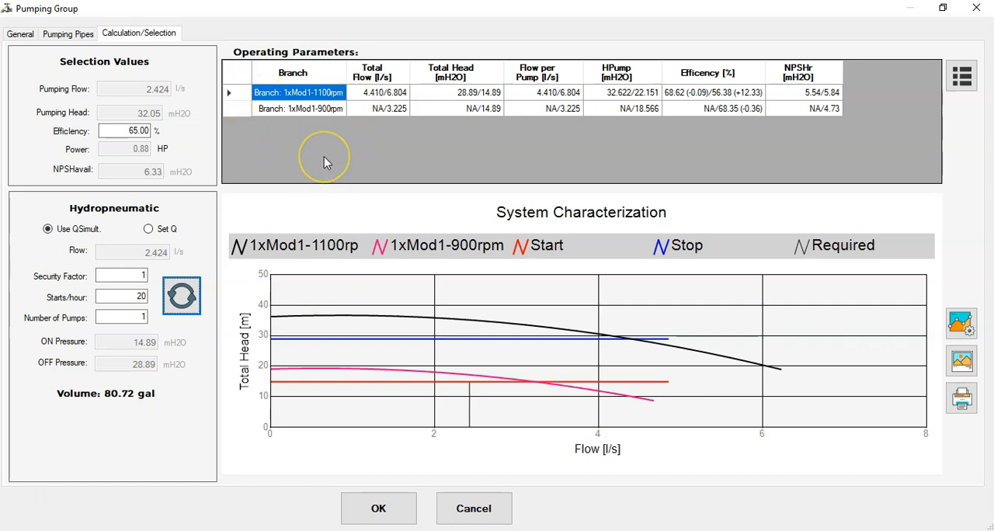
mouse_move(525, 392)
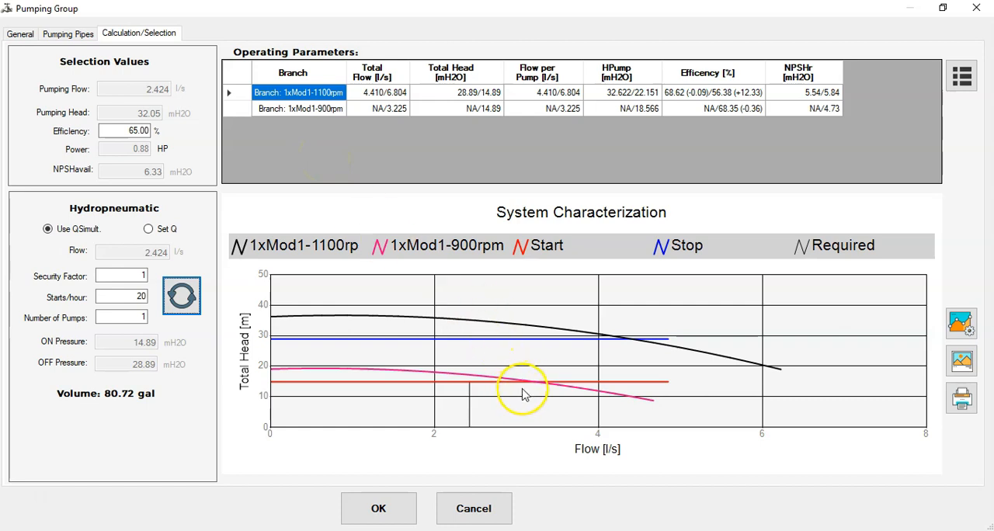
mouse_move(562, 413)
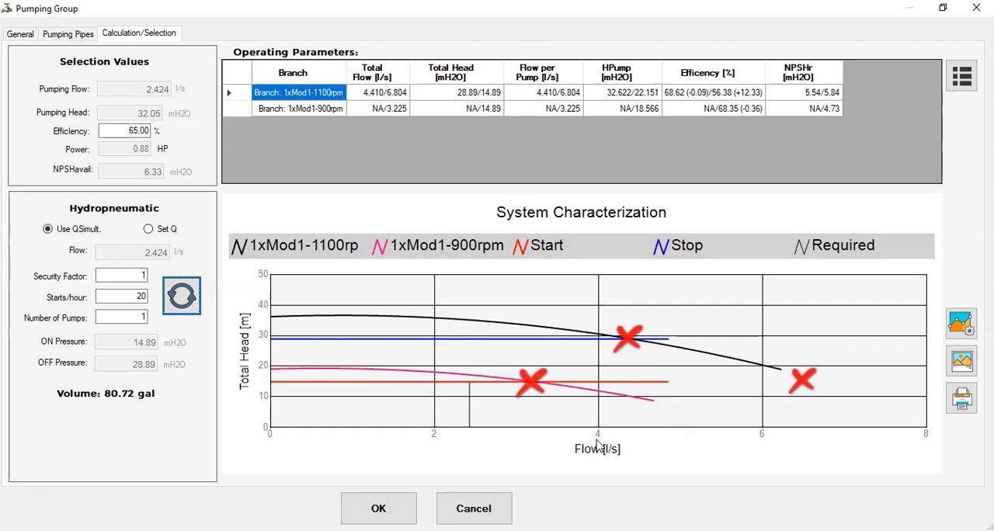
mouse_move(561, 389)
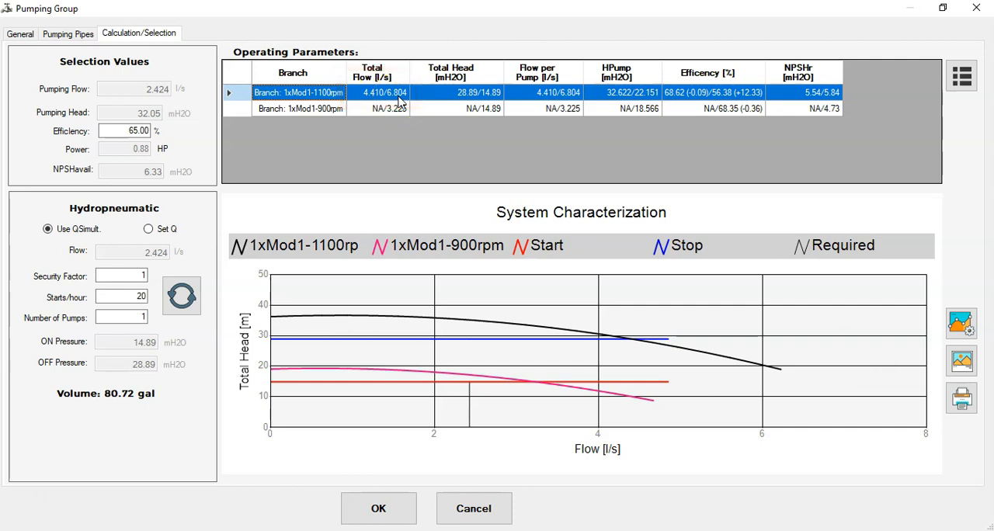
mouse_move(412, 101)
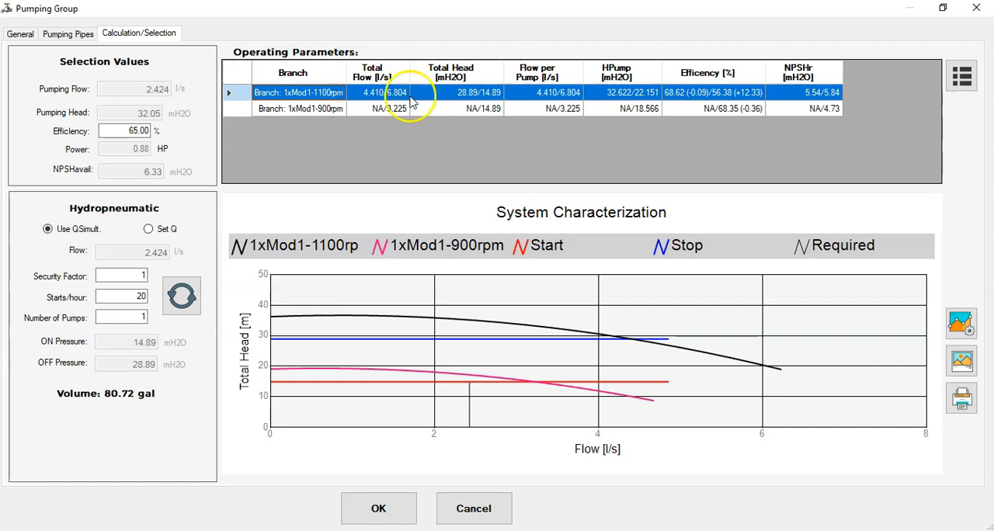
click(707, 93)
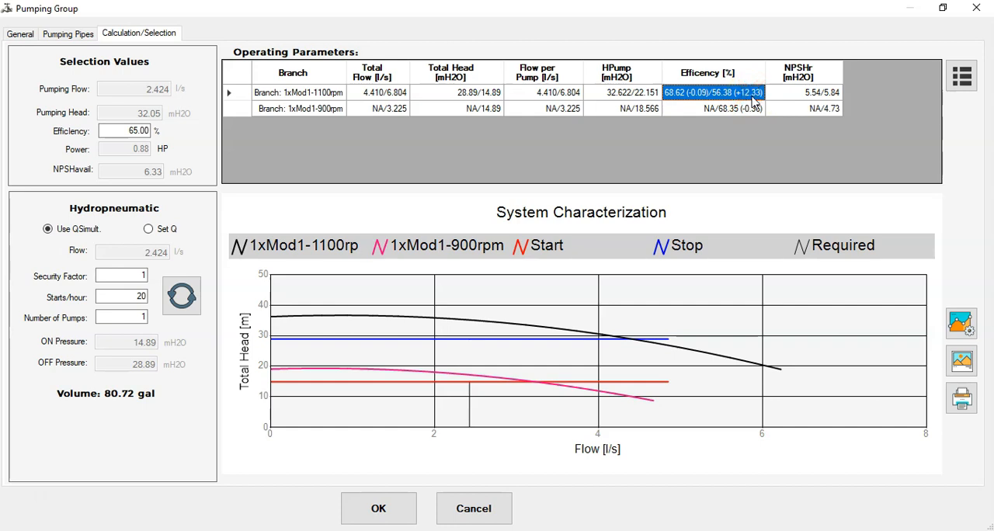
click(300, 109)
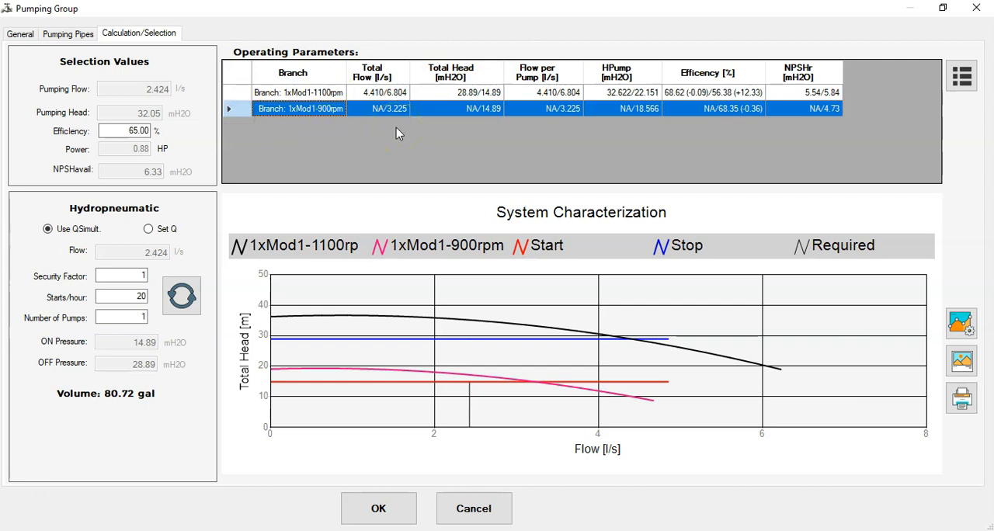
mouse_move(388, 131)
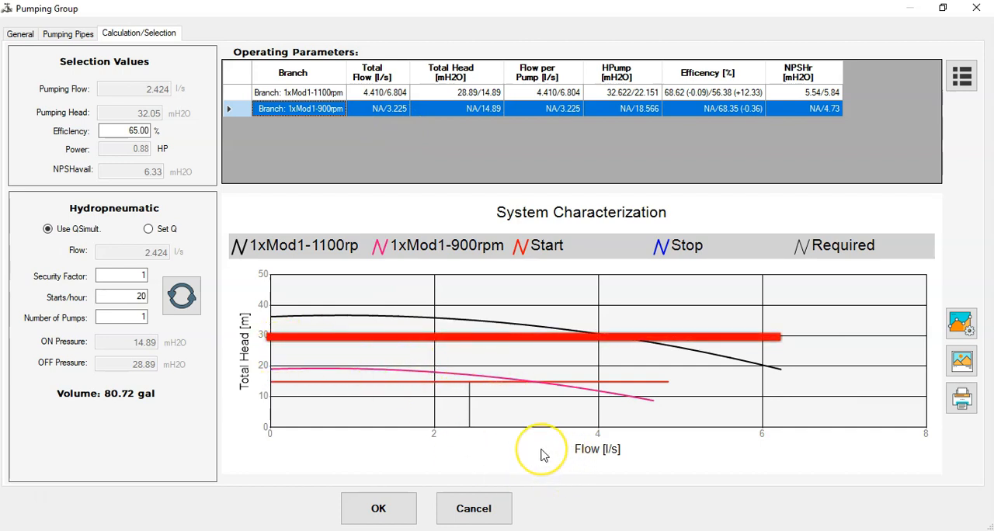
click(379, 109)
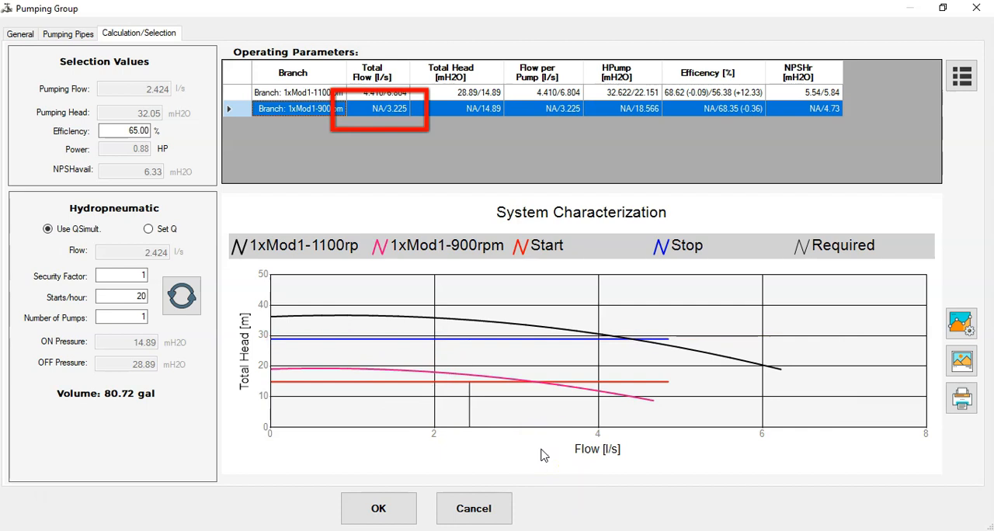
mouse_move(561, 386)
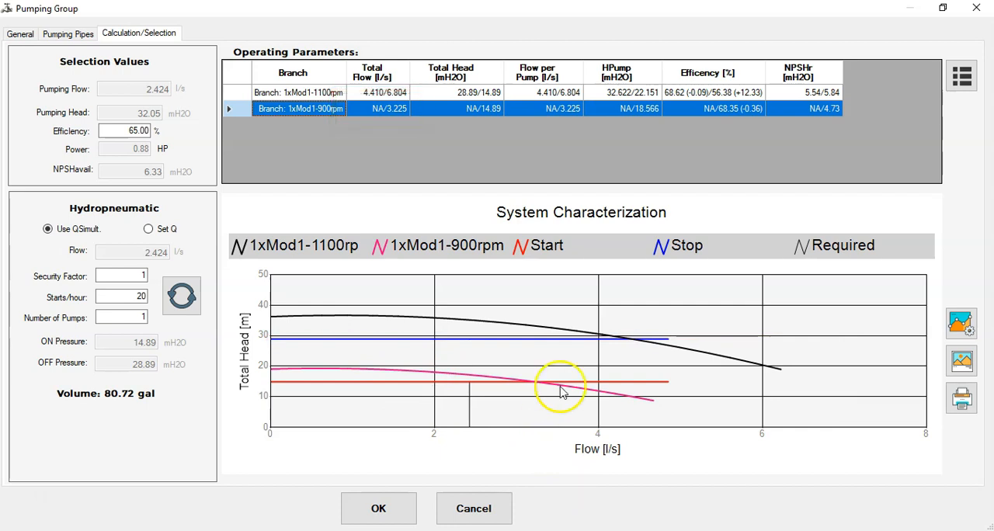
click(733, 109)
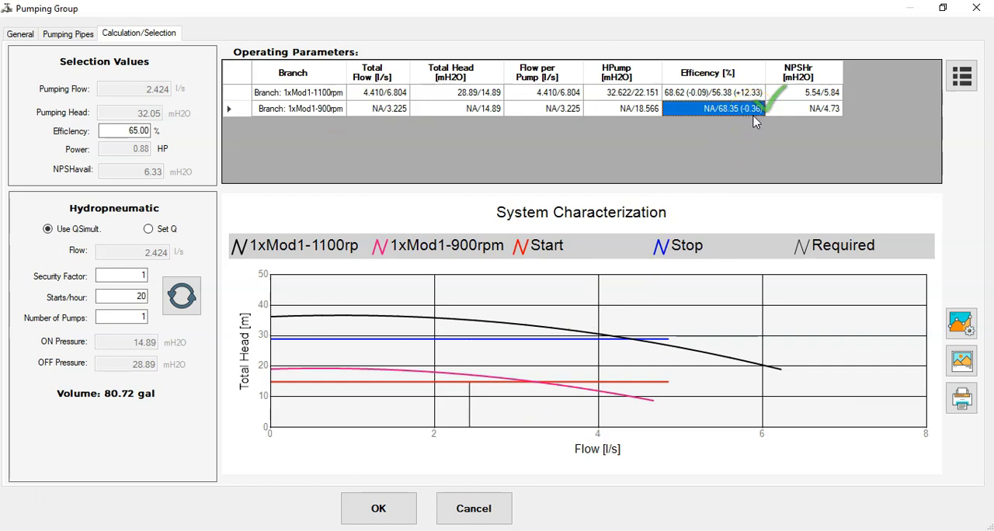
mouse_move(757, 124)
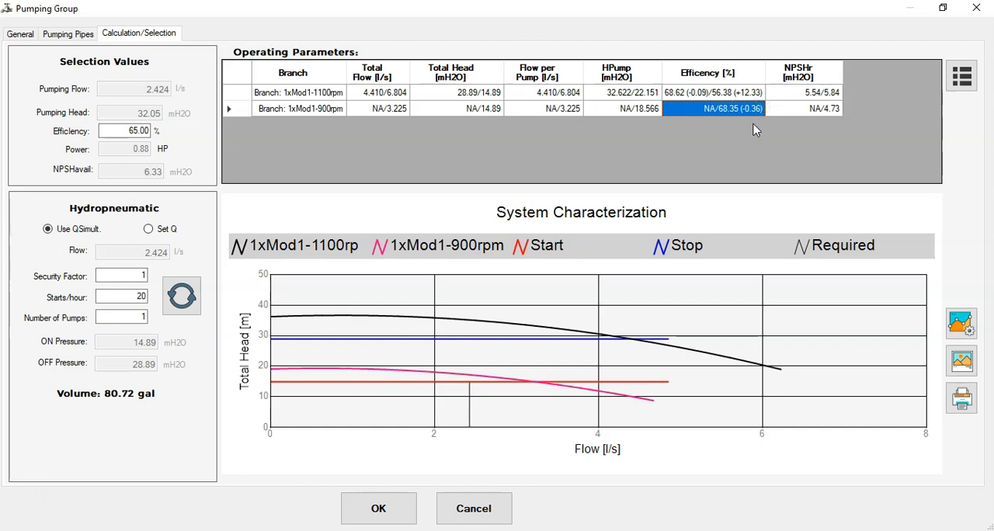
mouse_move(463, 472)
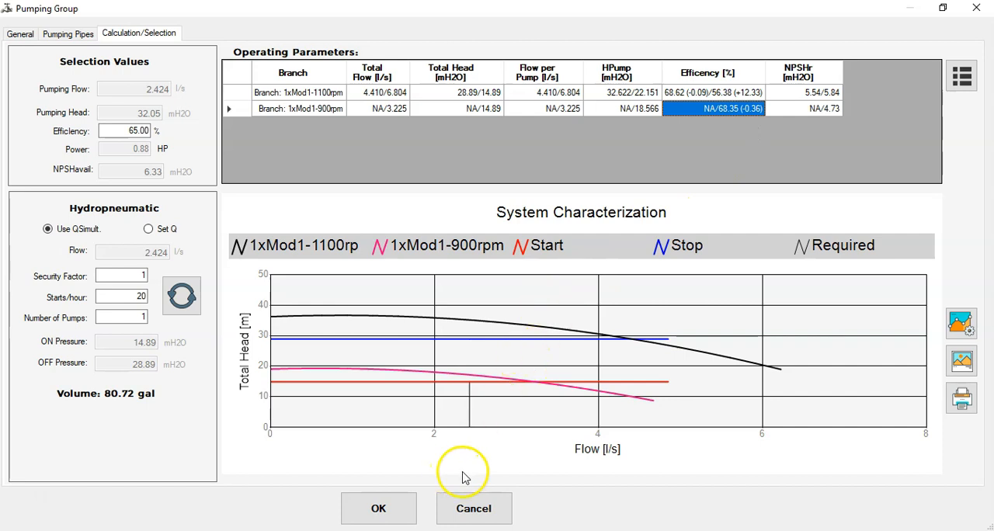